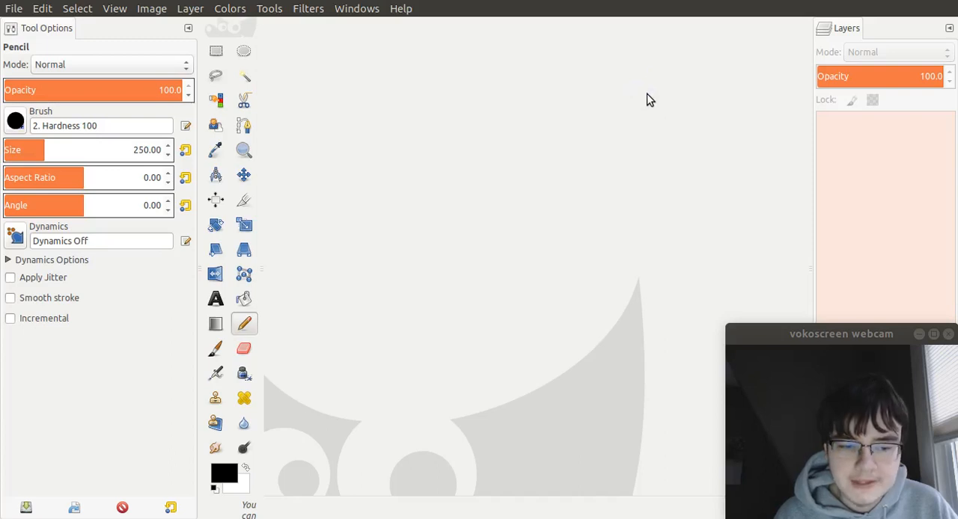
mouse_move(654, 99)
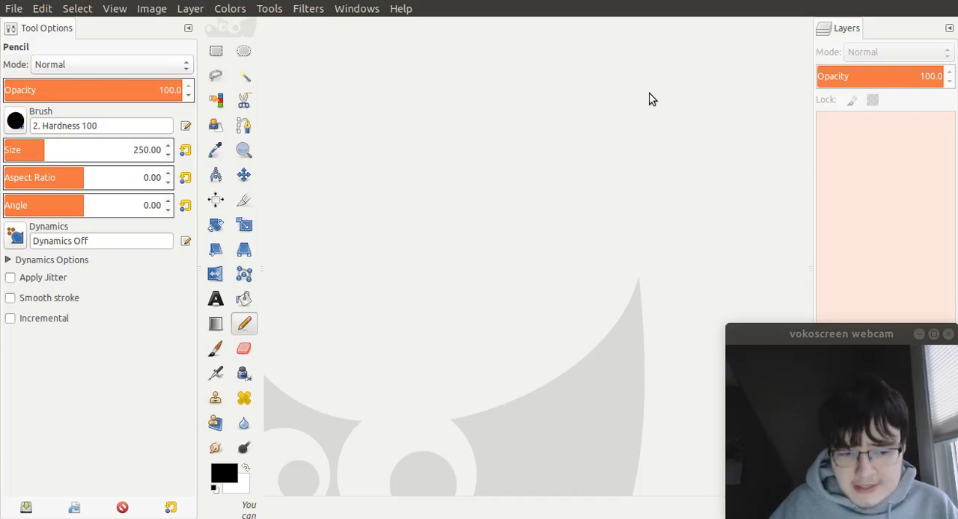
mouse_move(647, 99)
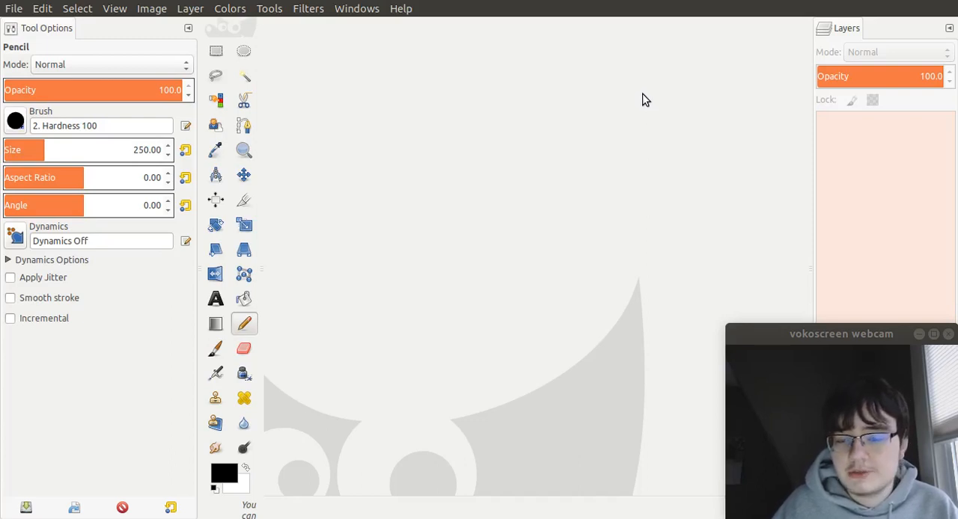
mouse_move(630, 100)
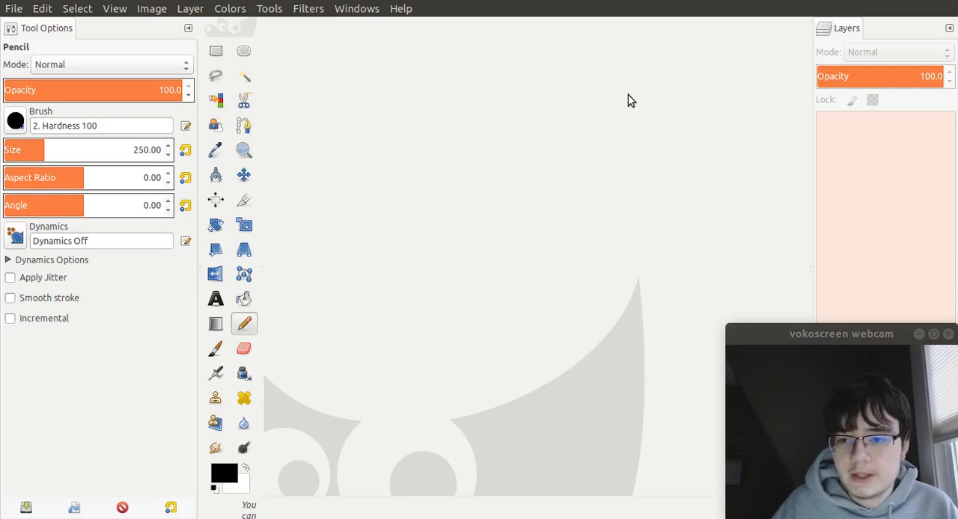
mouse_move(13, 13)
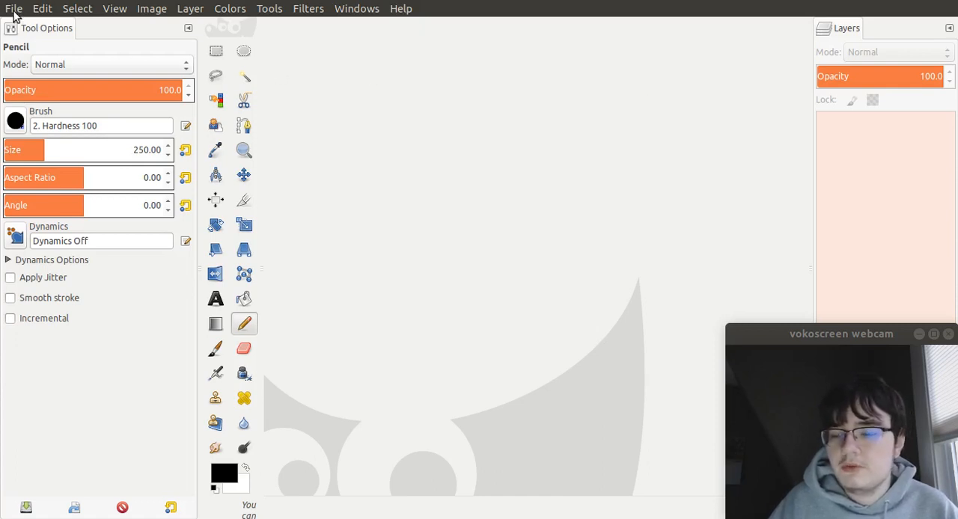
Create a new blank white image, 2500 × 2500 px
click(14, 8)
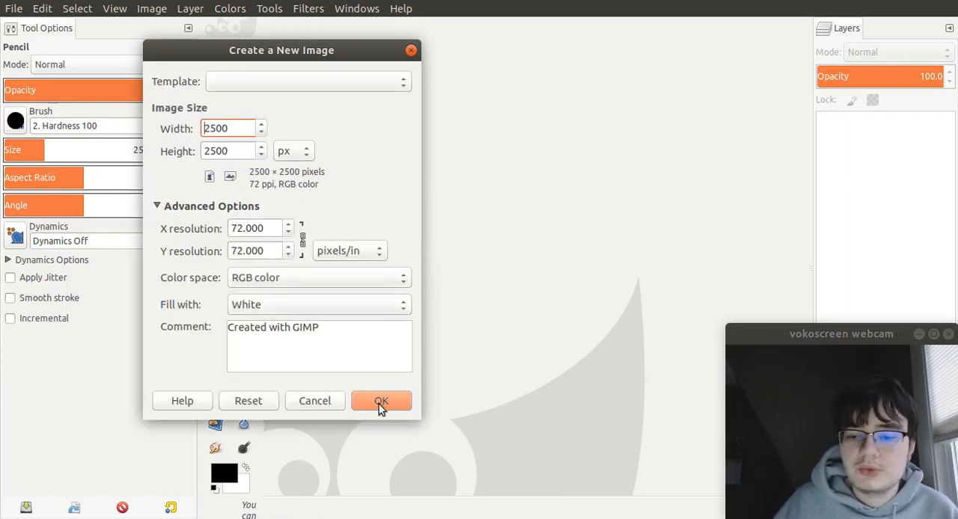
click(380, 401)
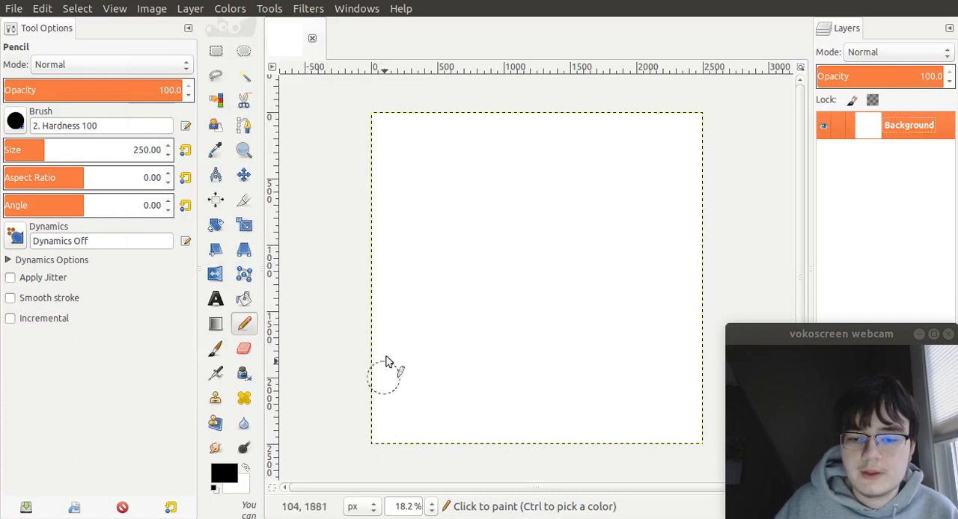
mouse_move(414, 187)
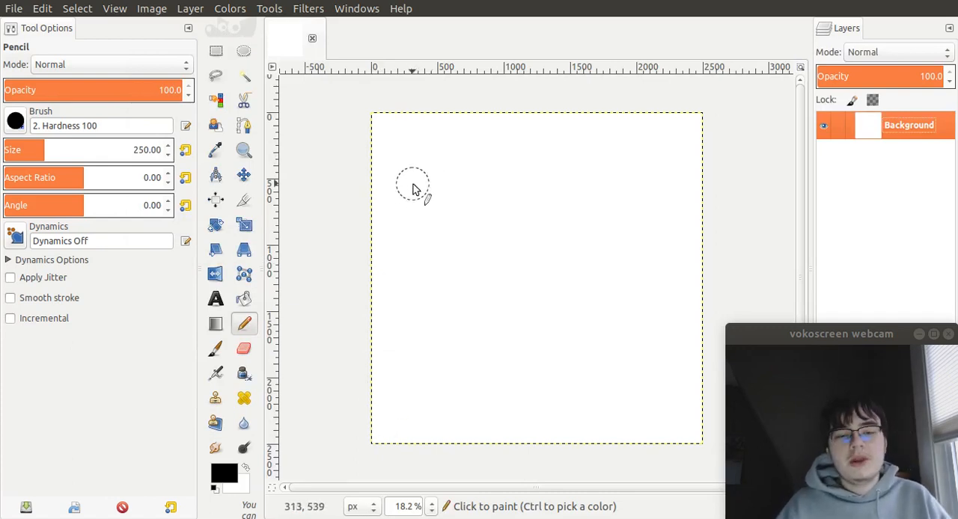
mouse_move(492, 168)
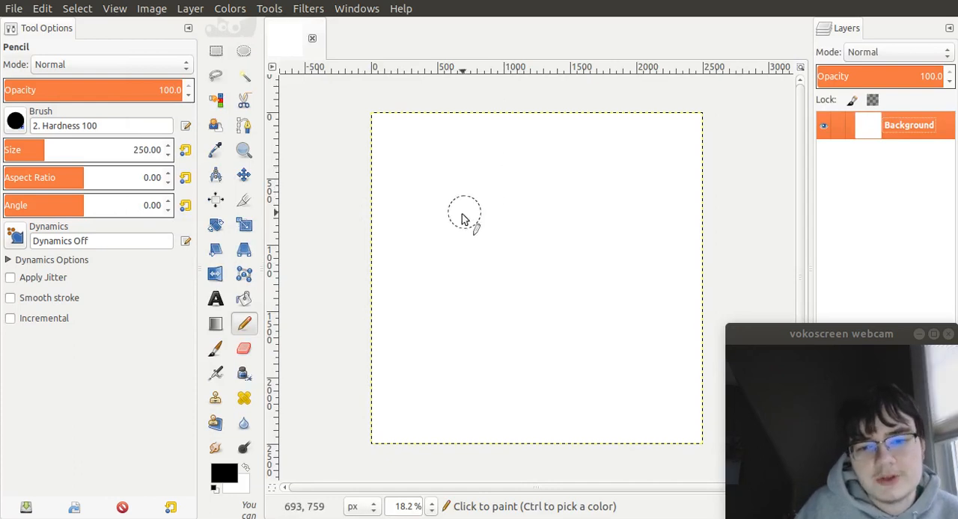
mouse_move(441, 183)
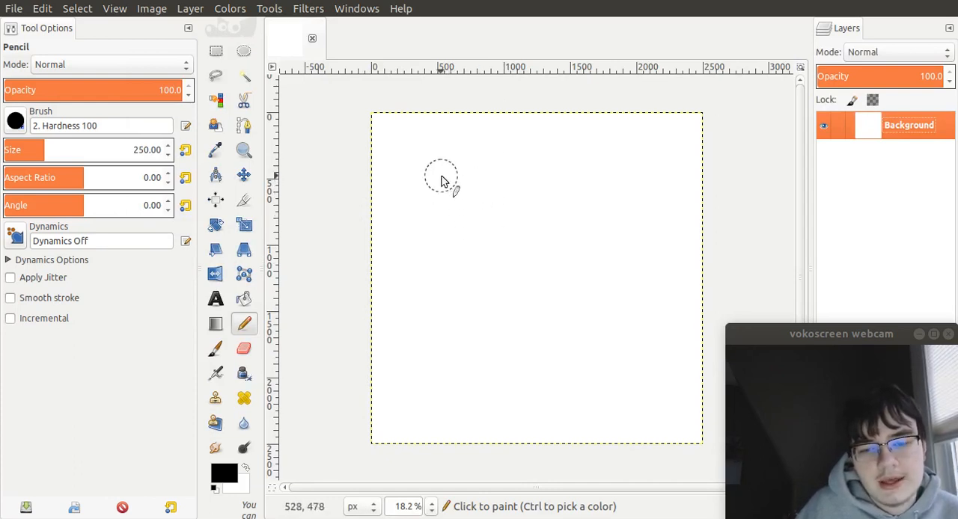
Paint black blobs with a 250 px pencil: a large one upper left and small round ones right
drag(441, 178, 468, 209)
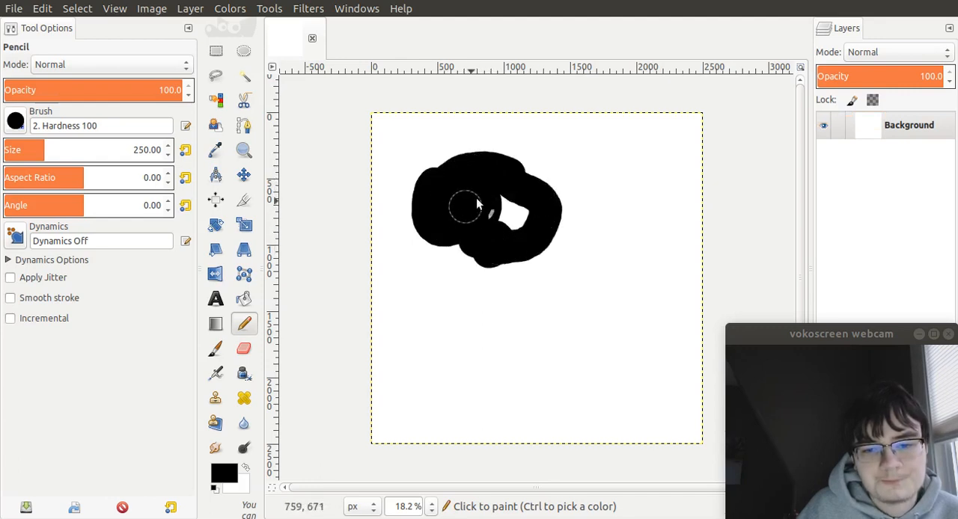
click(516, 210)
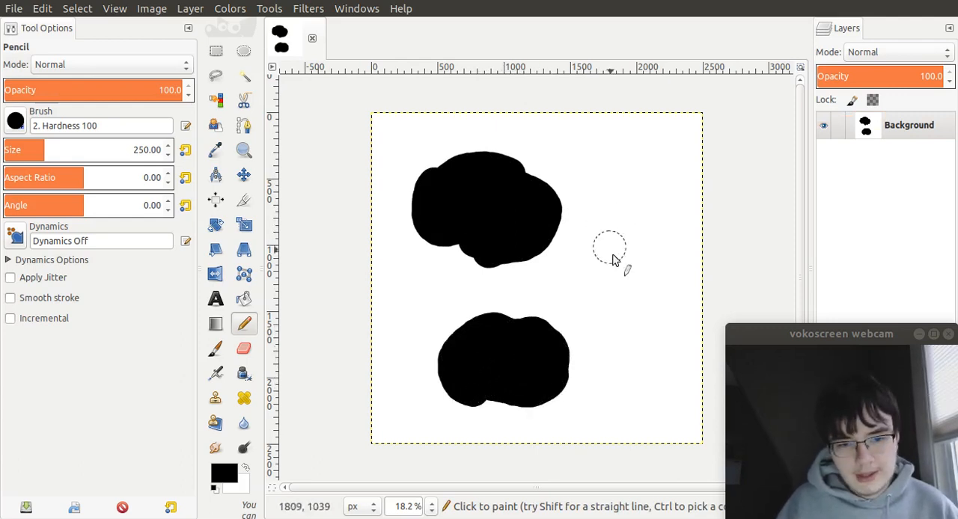
click(614, 251)
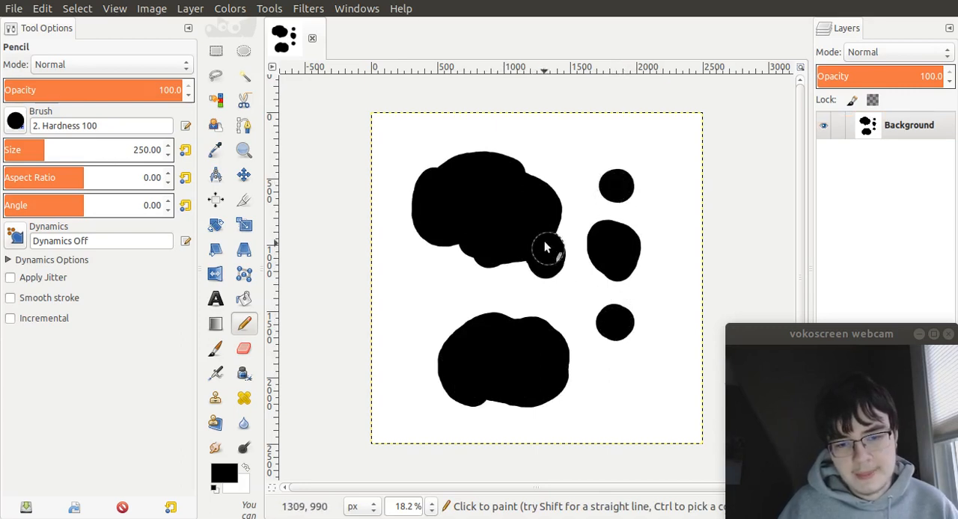
mouse_move(654, 237)
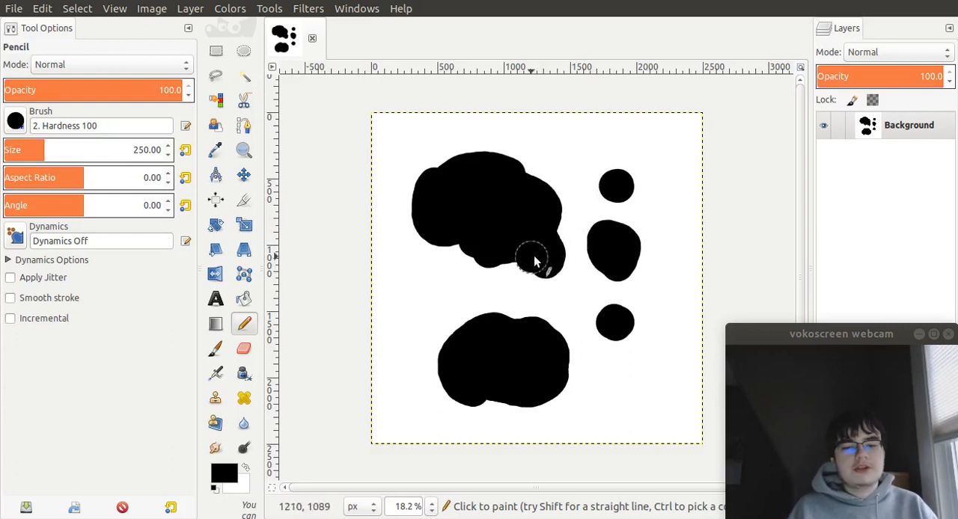
mouse_move(591, 223)
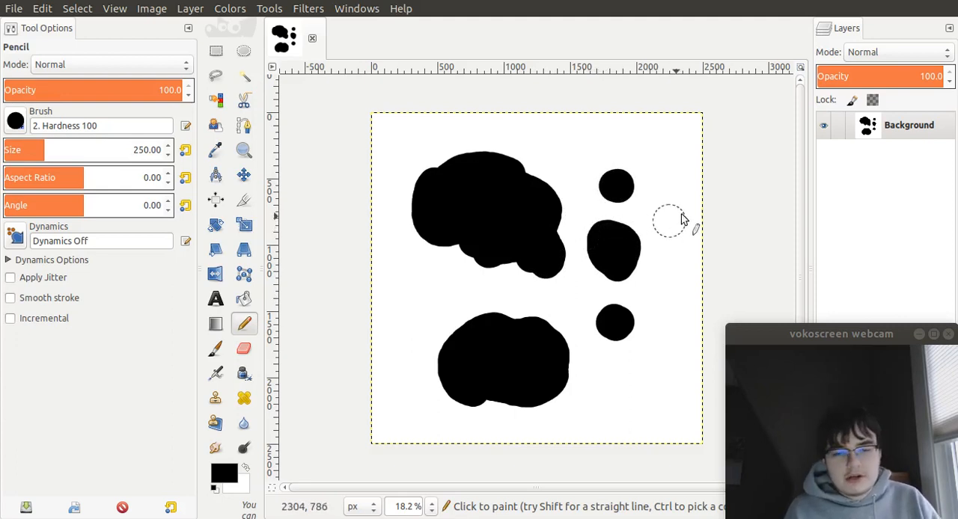
mouse_move(655, 198)
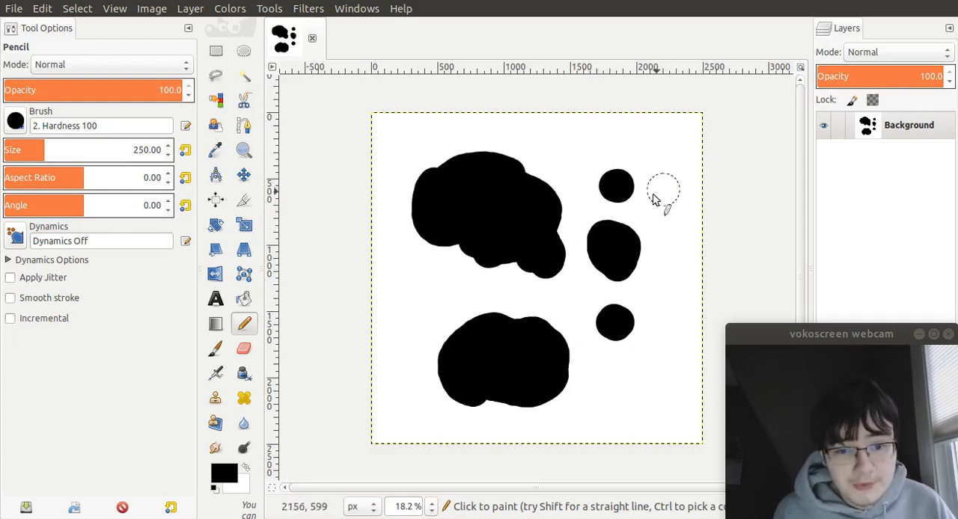
mouse_move(568, 382)
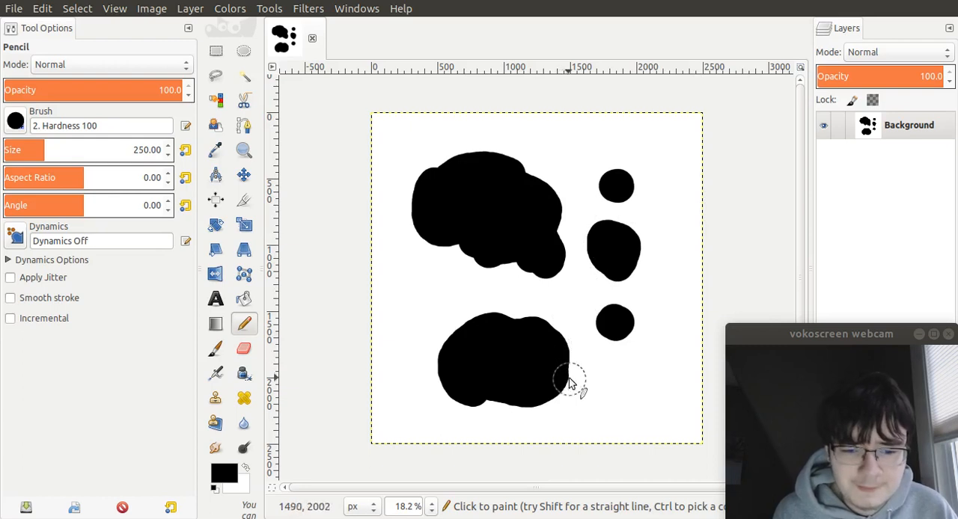
mouse_move(580, 180)
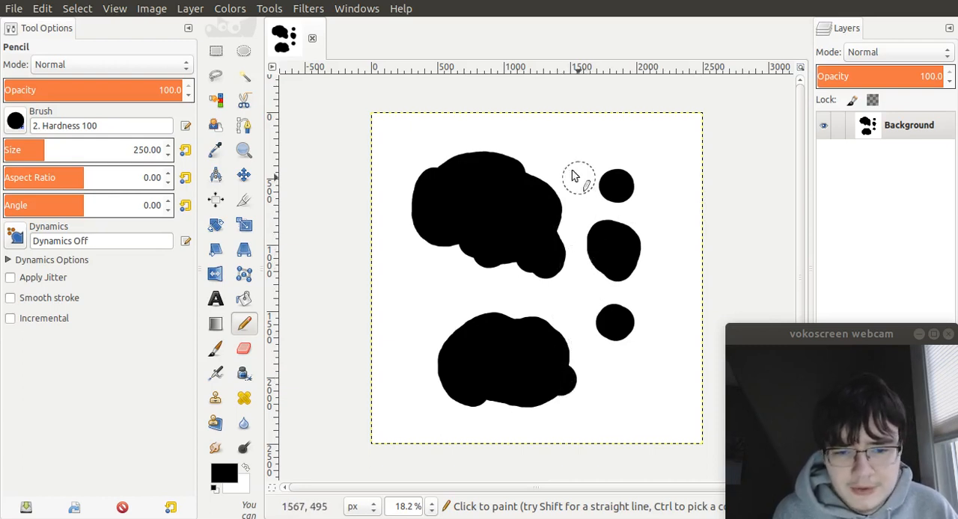
mouse_move(537, 253)
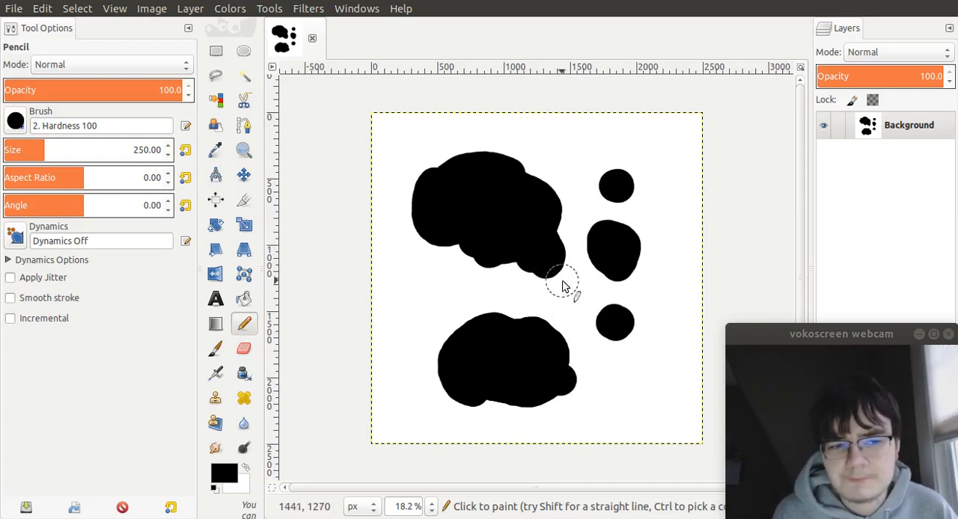
mouse_move(518, 266)
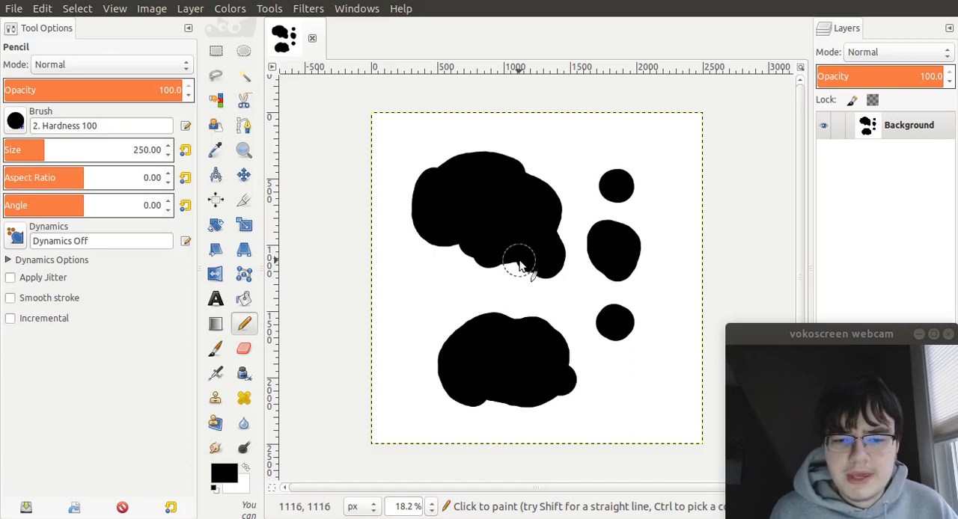
mouse_move(589, 269)
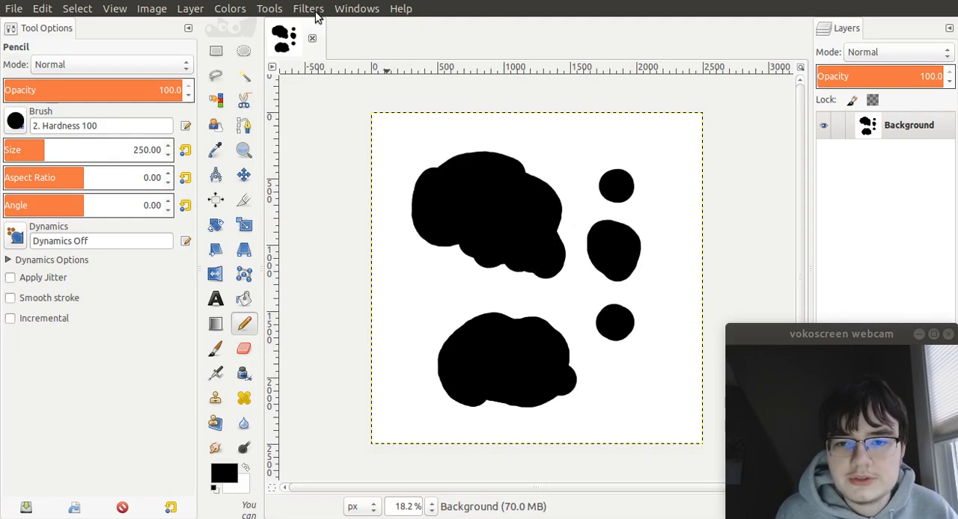
Apply a Gaussian blur of 250 px horizontal and vertical to the blob sketch
click(308, 9)
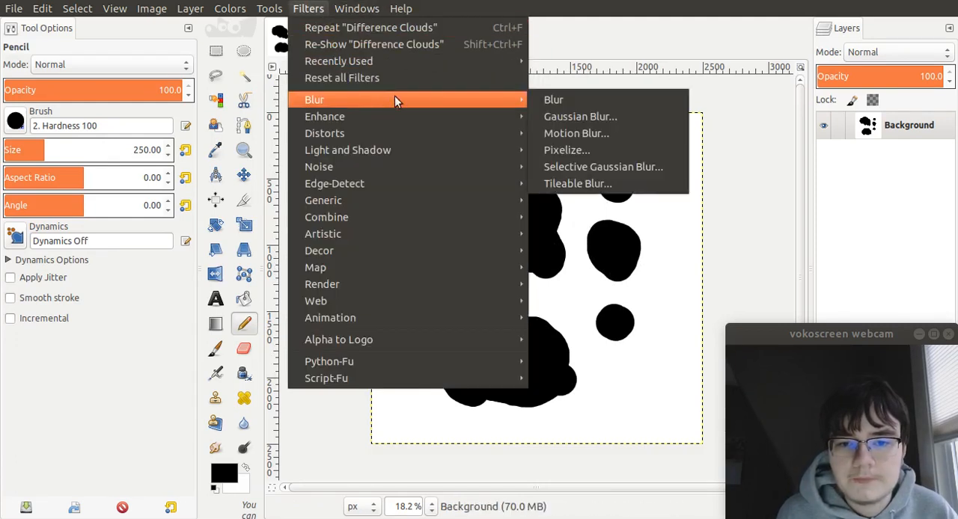
click(580, 116)
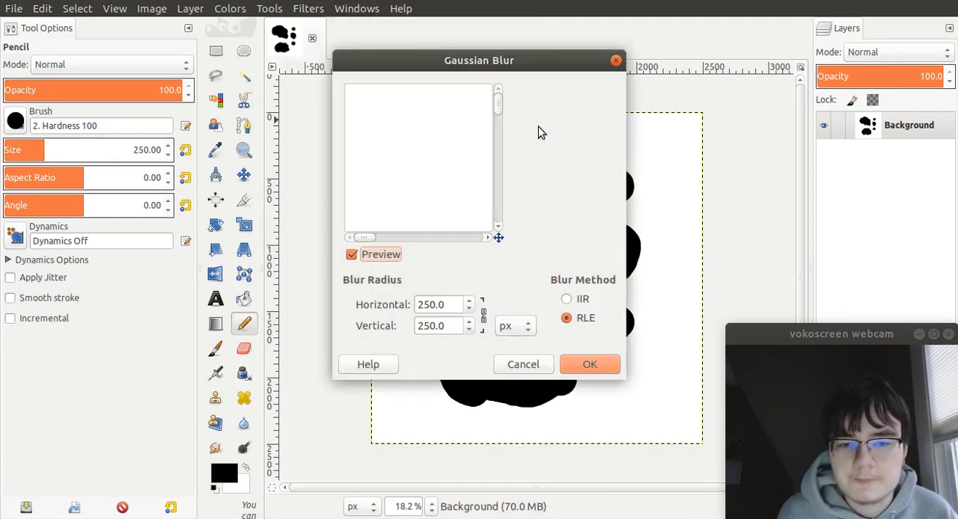
mouse_move(530, 145)
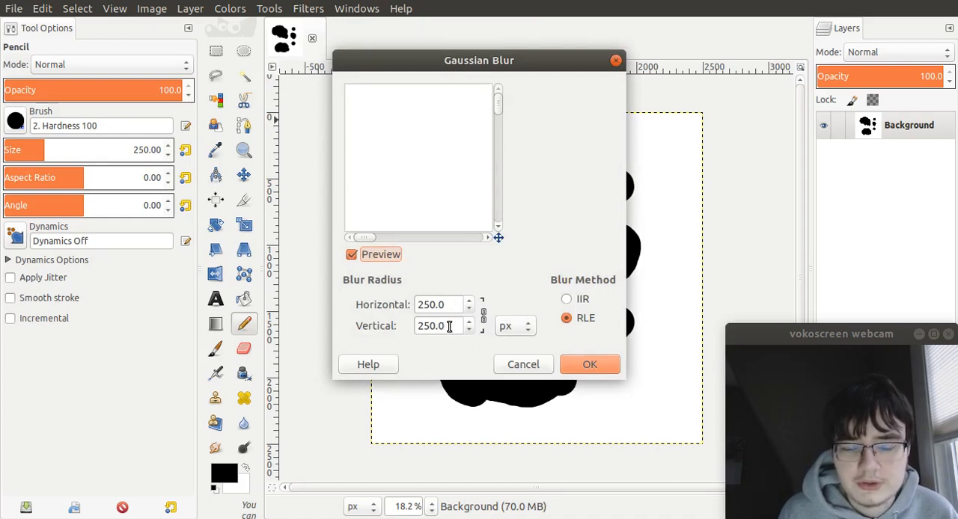
mouse_move(517, 71)
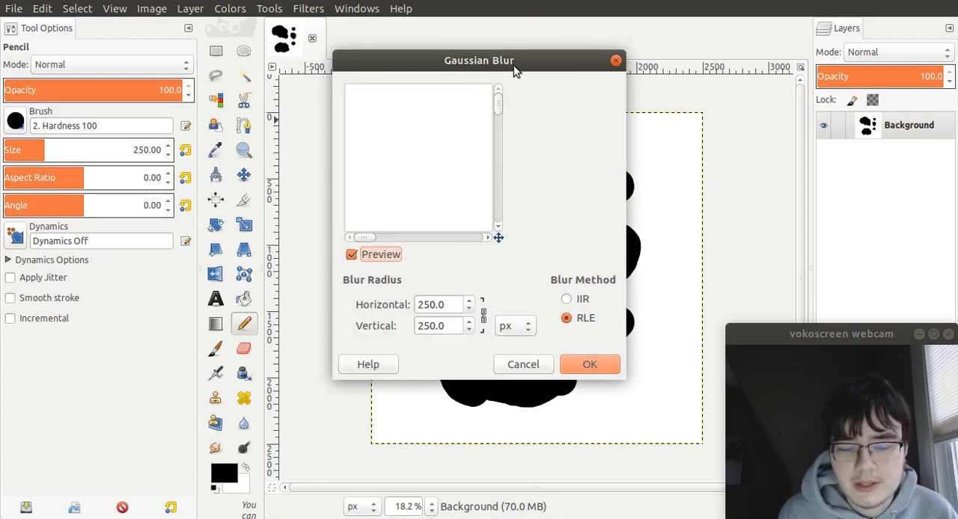
drag(479, 60, 191, 82)
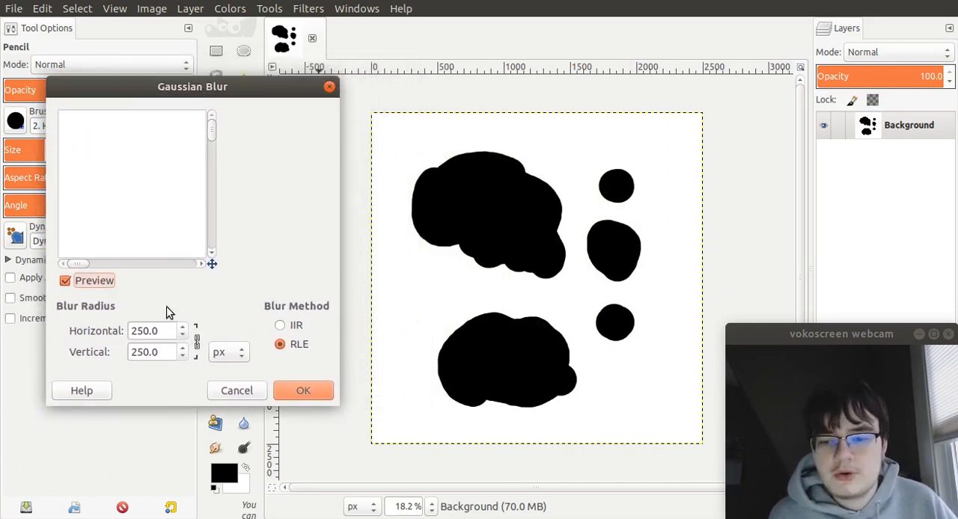
mouse_move(179, 340)
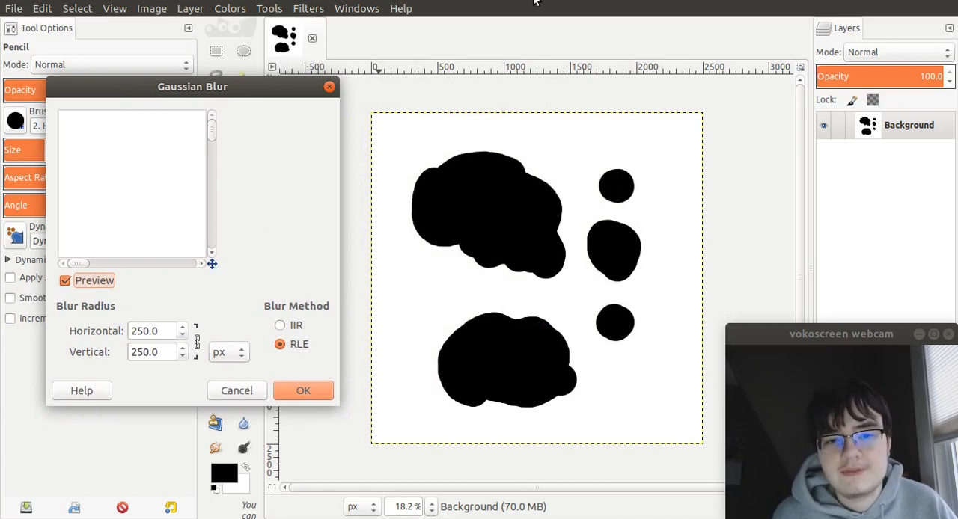
mouse_move(515, 15)
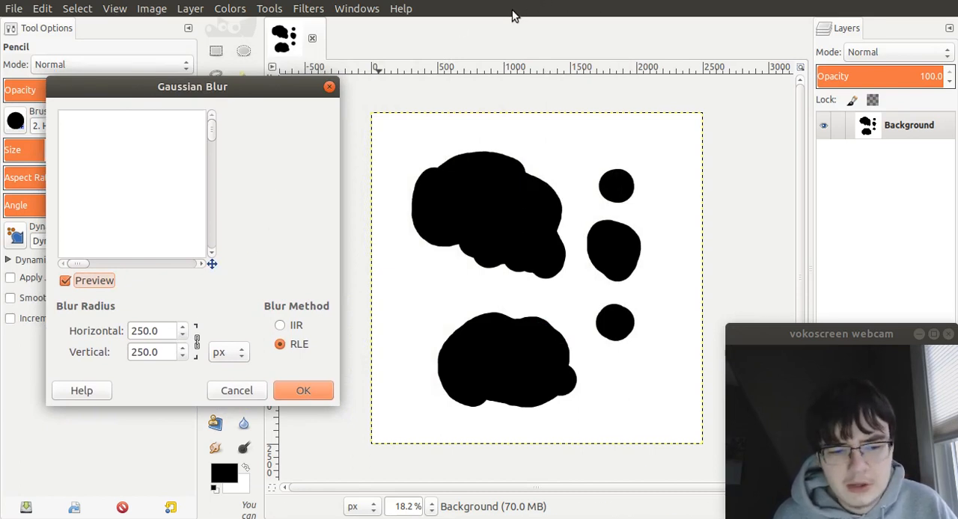
mouse_move(321, 146)
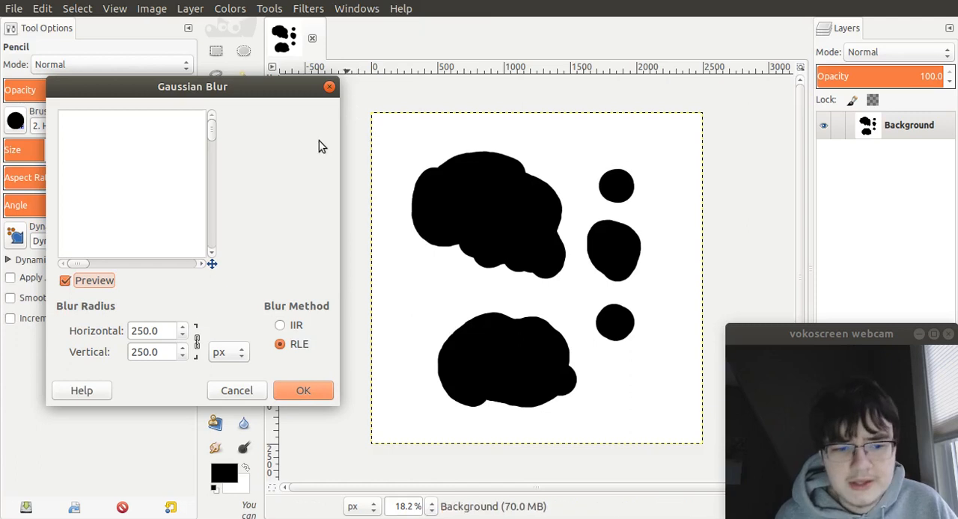
mouse_move(315, 176)
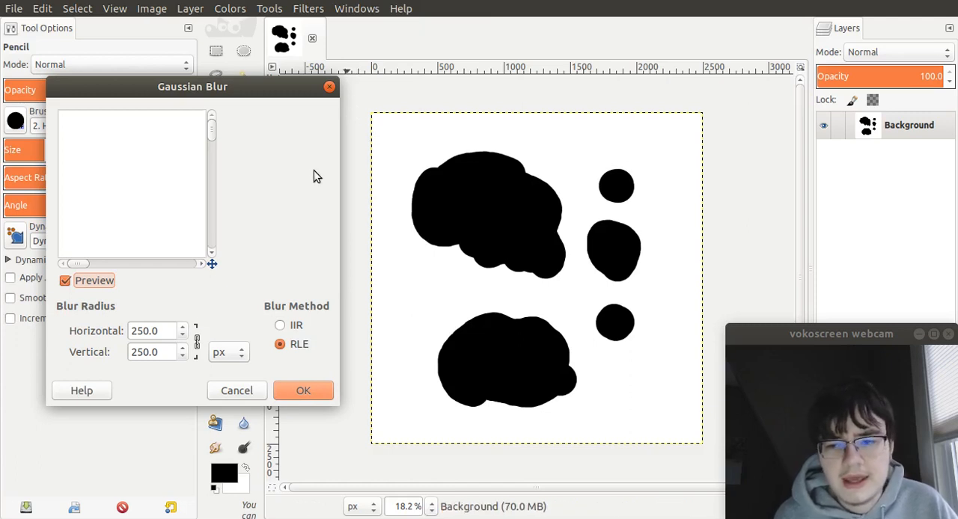
mouse_move(325, 199)
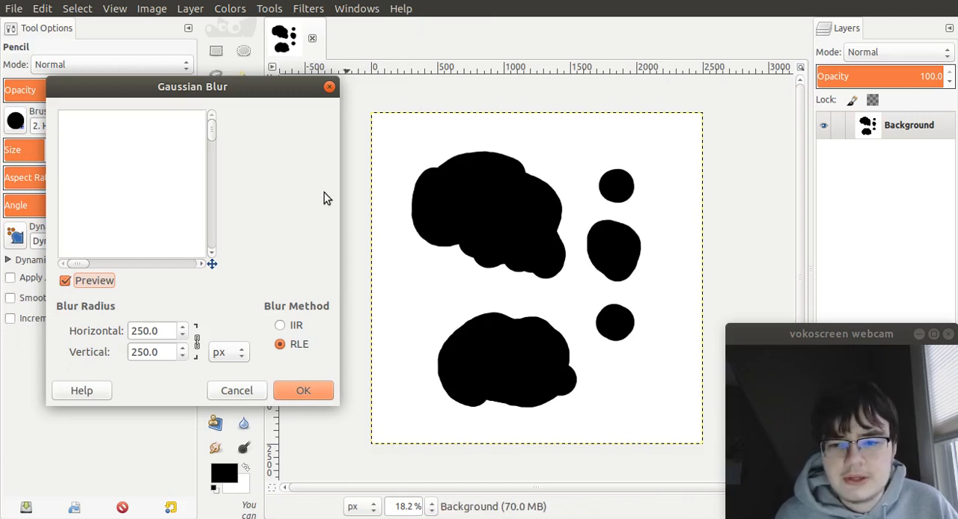
mouse_move(332, 290)
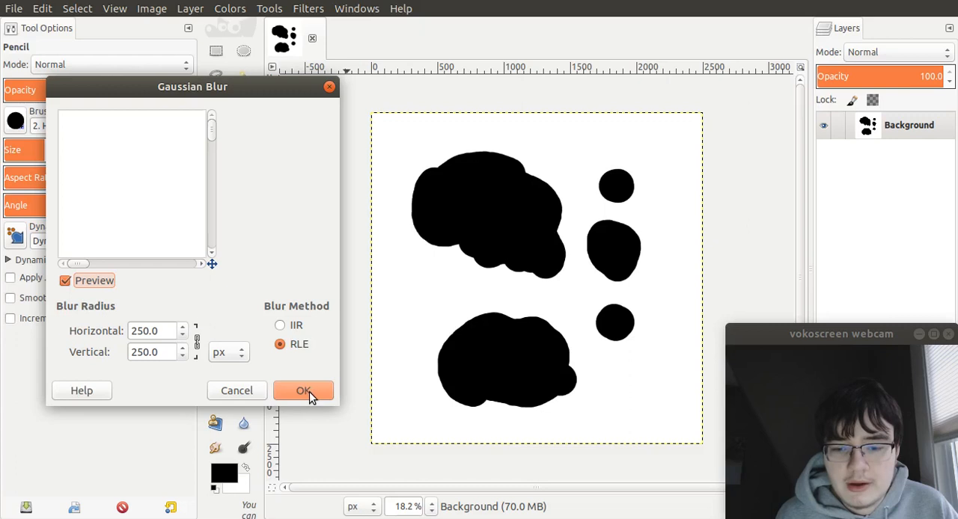
click(303, 391)
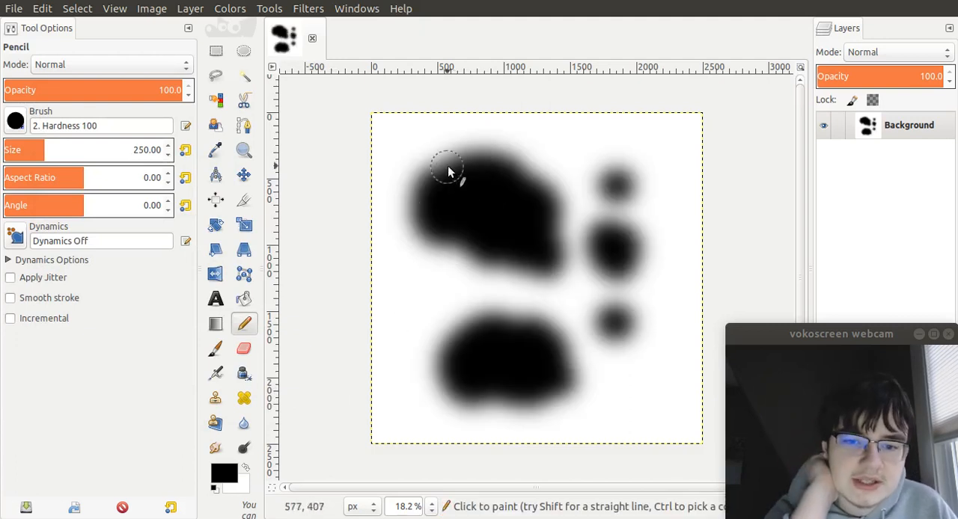
mouse_move(419, 208)
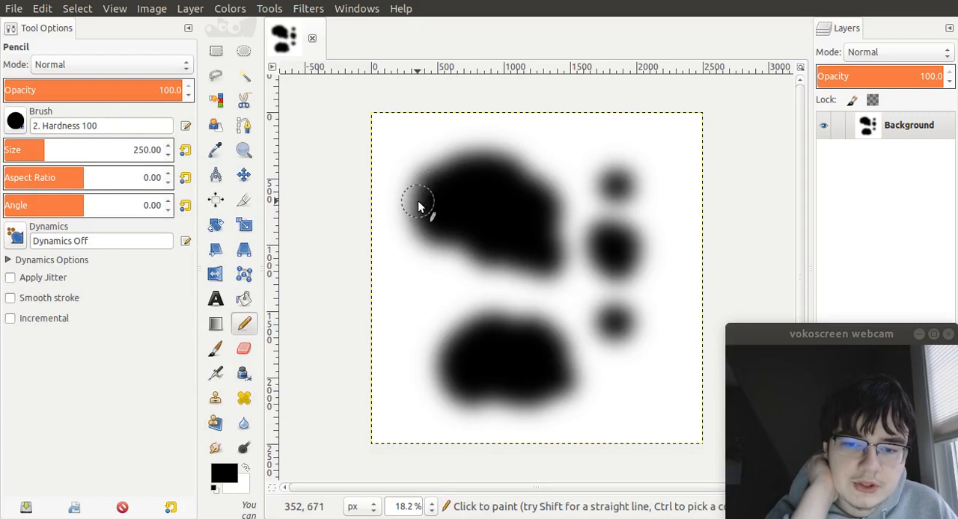
mouse_move(421, 208)
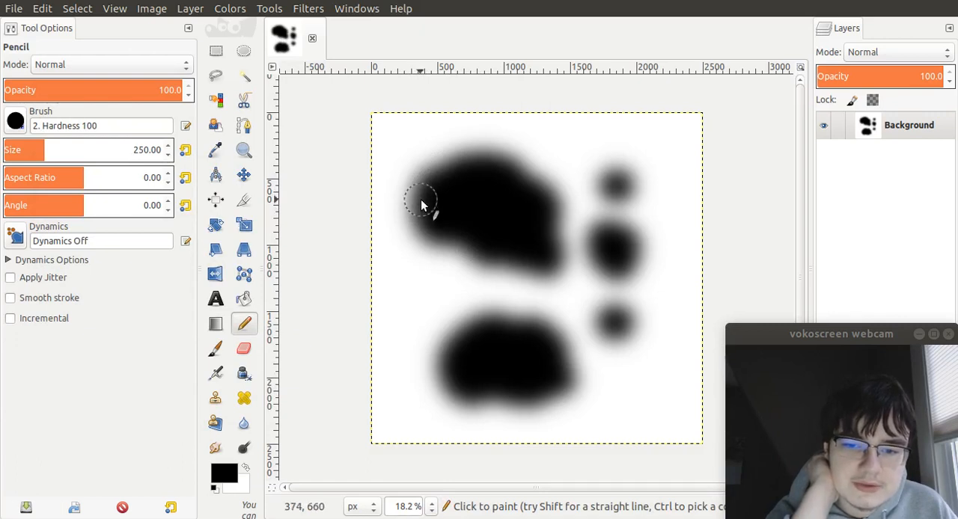
mouse_move(438, 191)
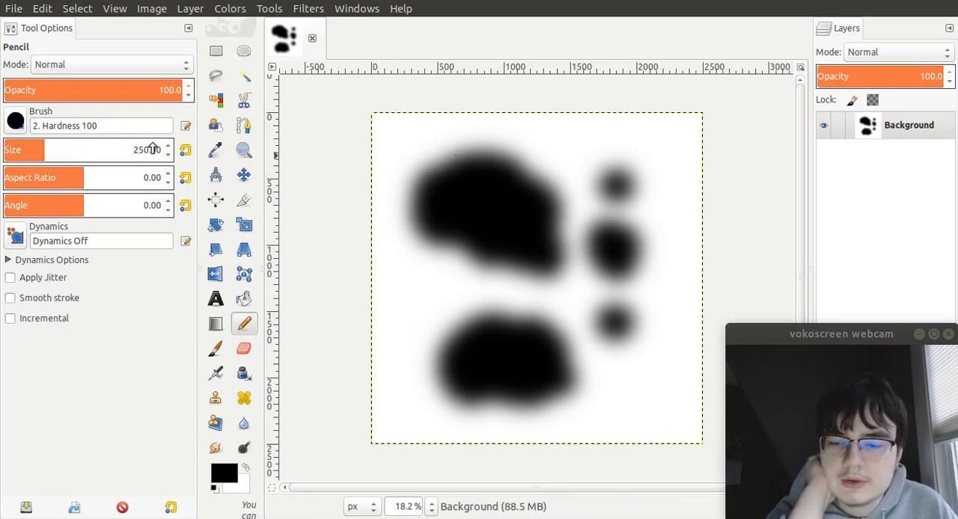
mouse_move(392, 208)
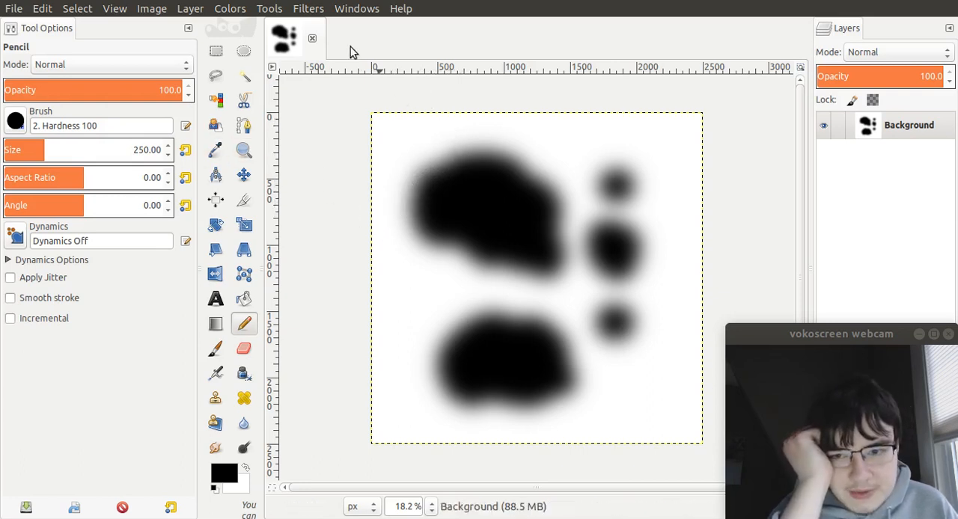
Add a new white-filled layer named Noise above the blurred blobs
click(190, 8)
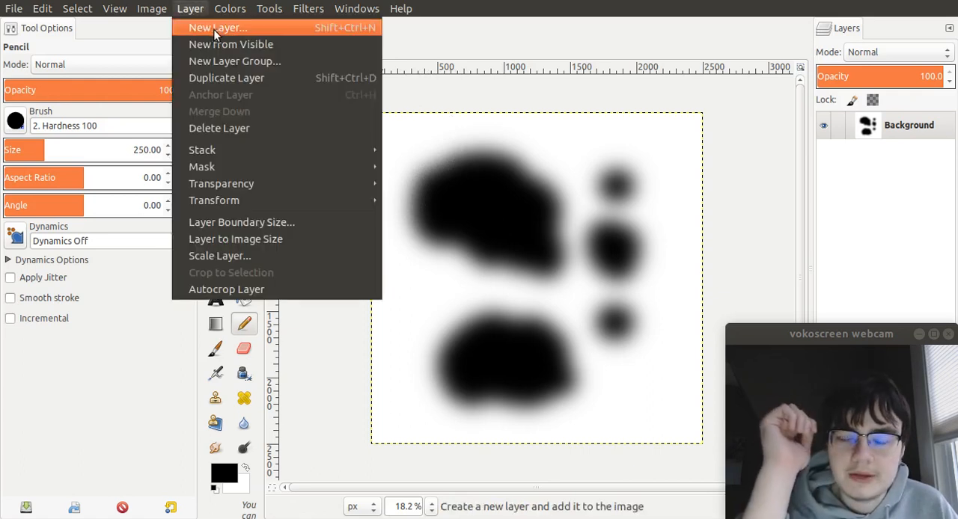
click(218, 28)
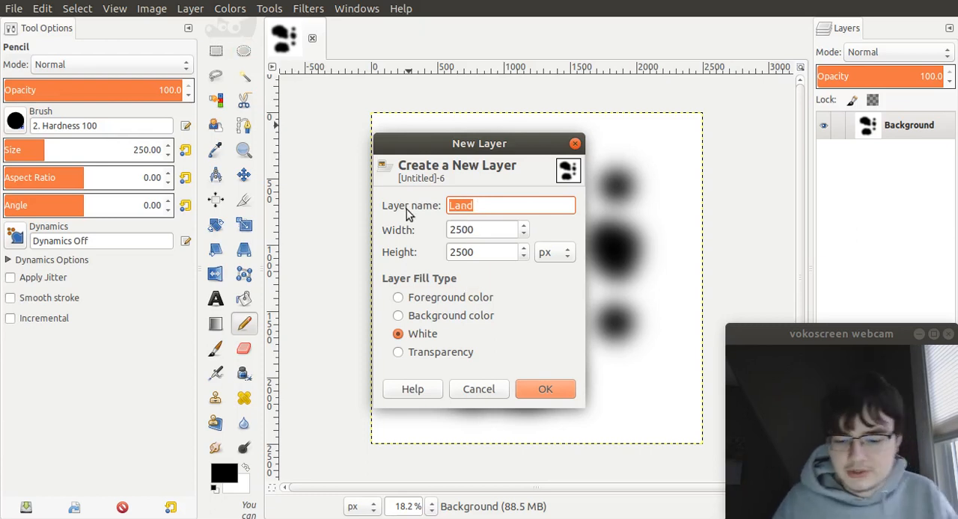
text(Noise)
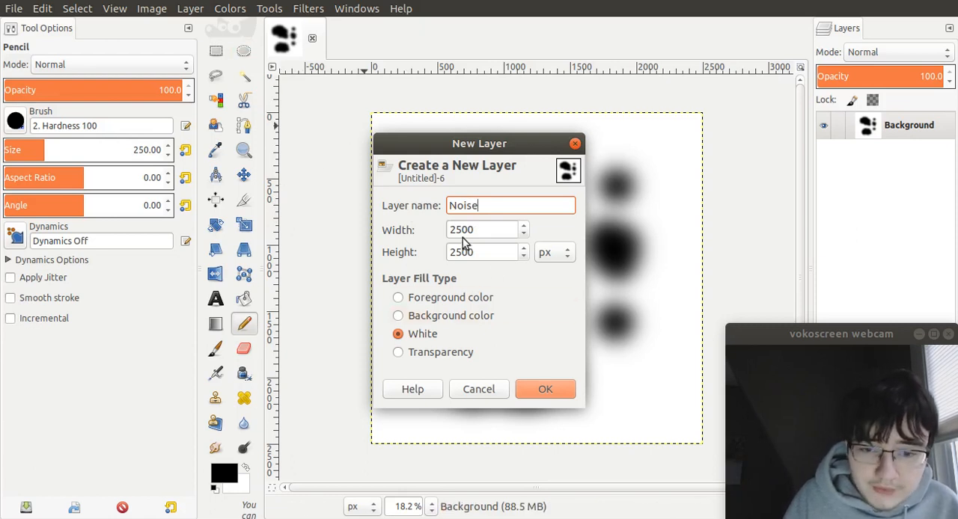
click(397, 334)
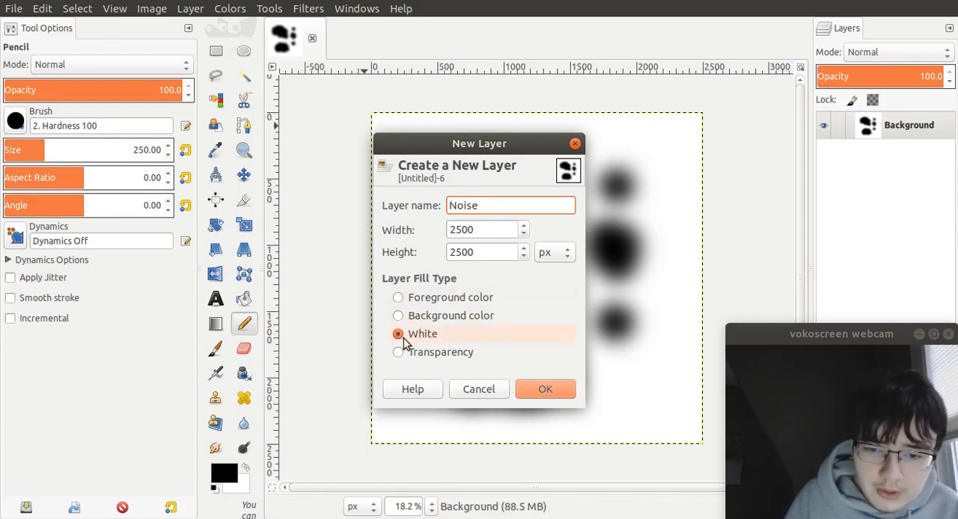
click(545, 389)
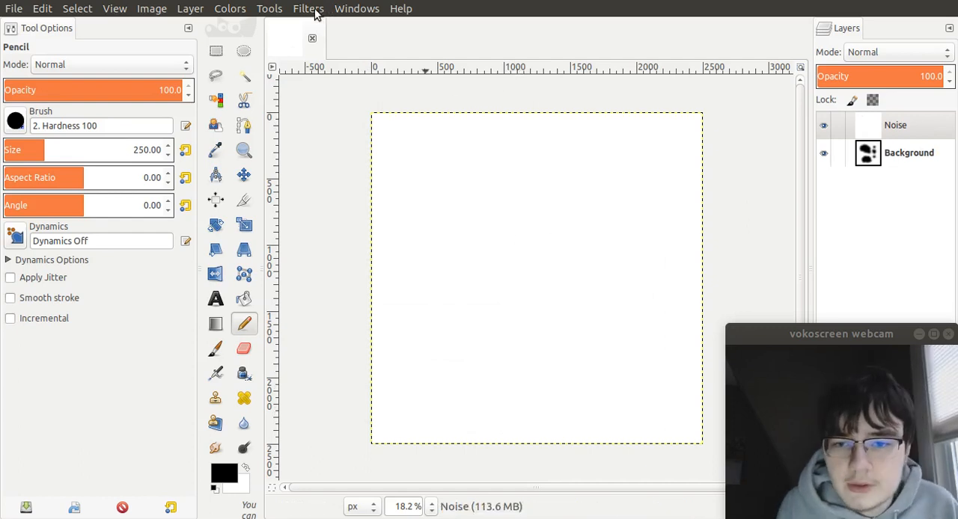
Render Solid Noise clouds with a fresh random seed, detail 15 and size 16
click(307, 8)
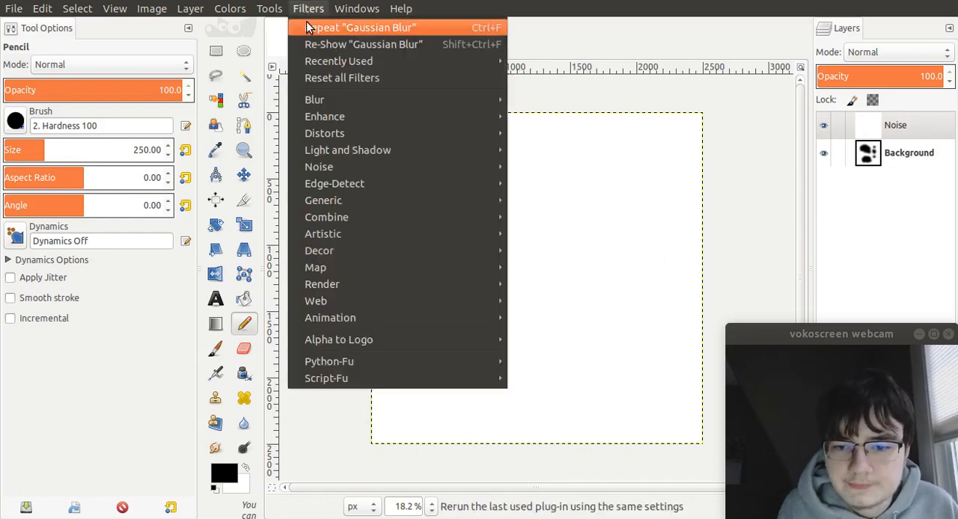
mouse_move(322, 283)
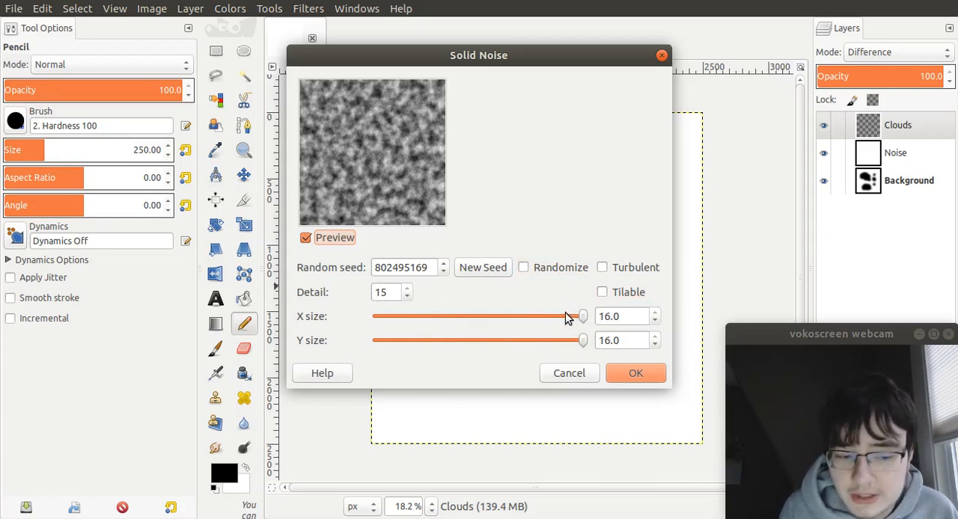
click(482, 267)
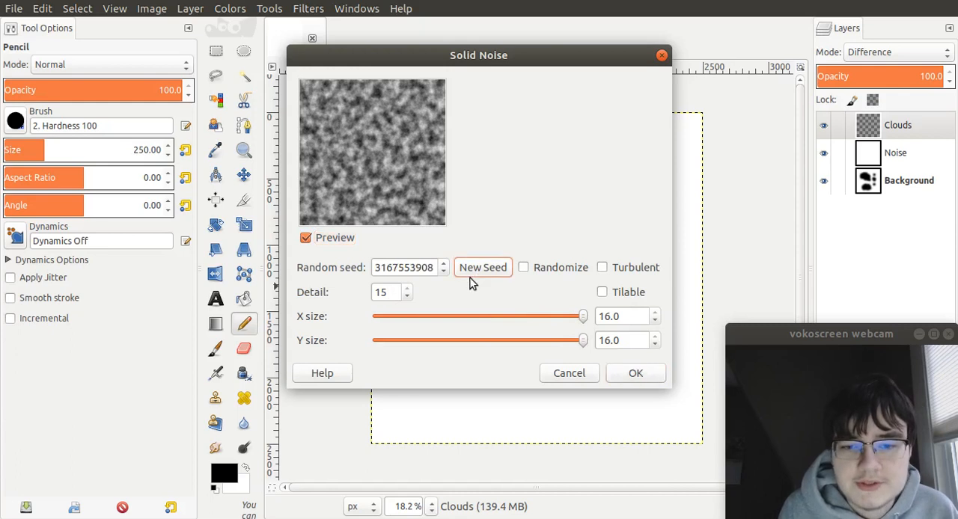
click(482, 267)
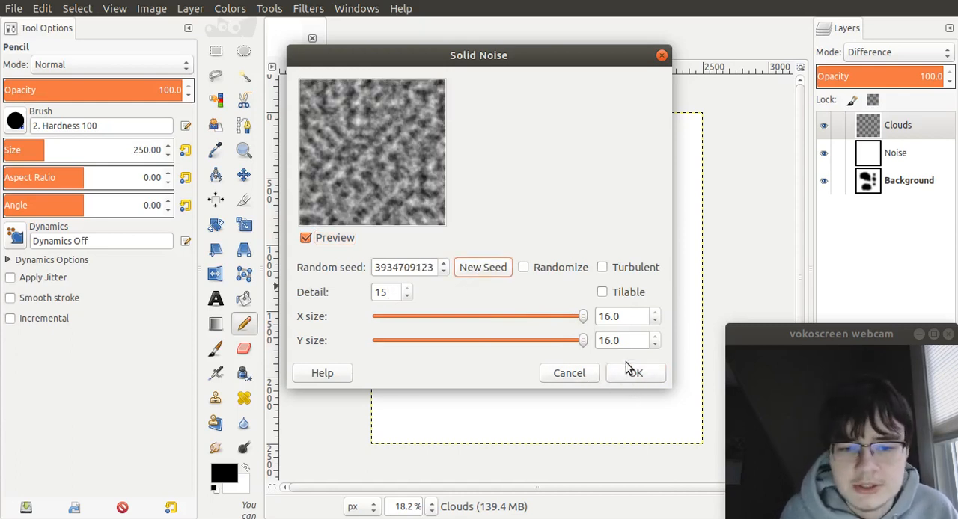
click(635, 373)
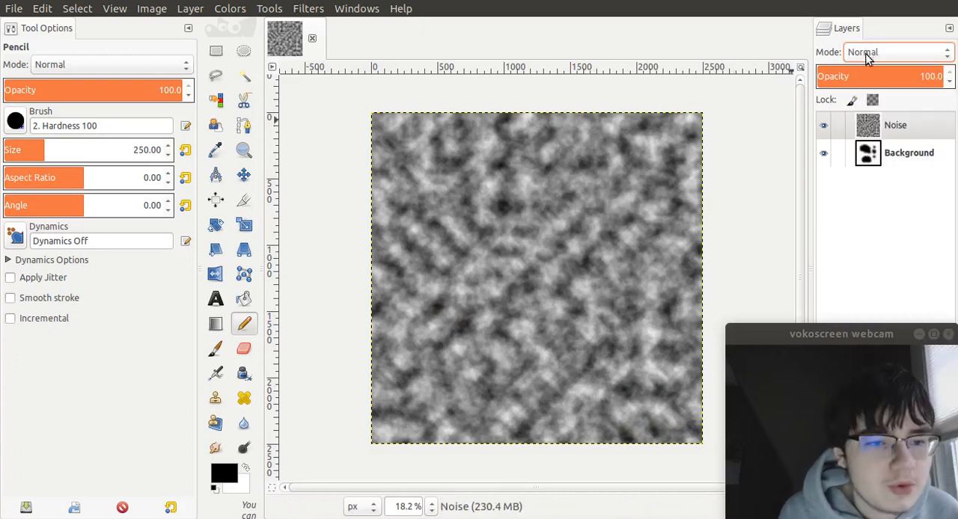
Set the Noise layer's blend mode to Difference
click(895, 51)
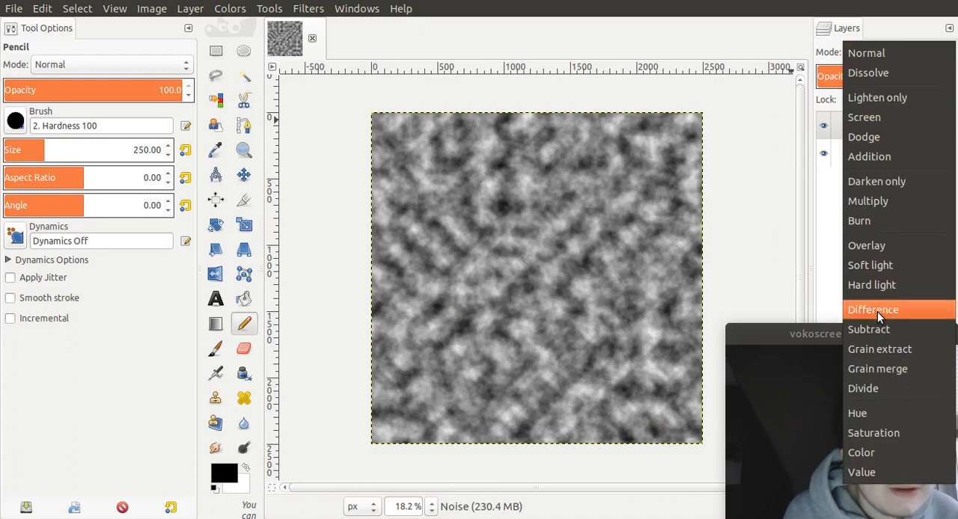
click(872, 309)
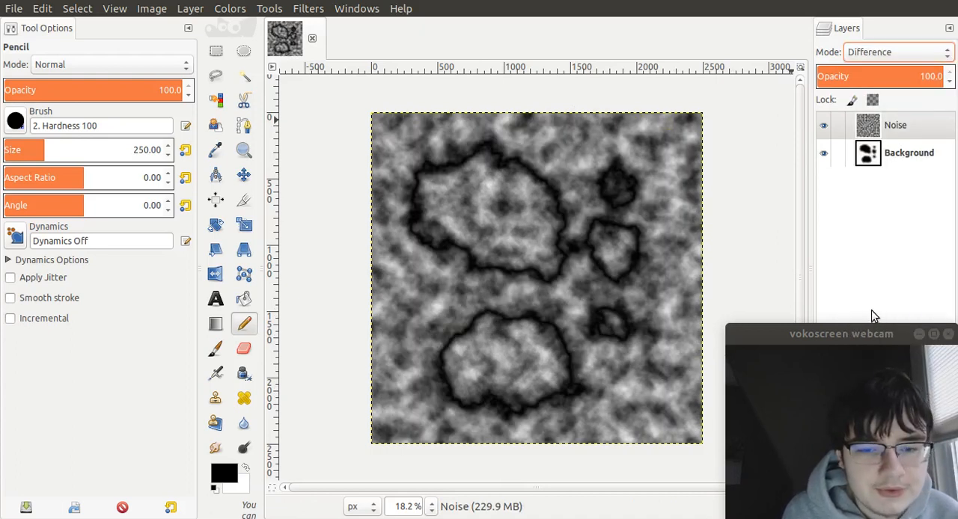
mouse_move(558, 235)
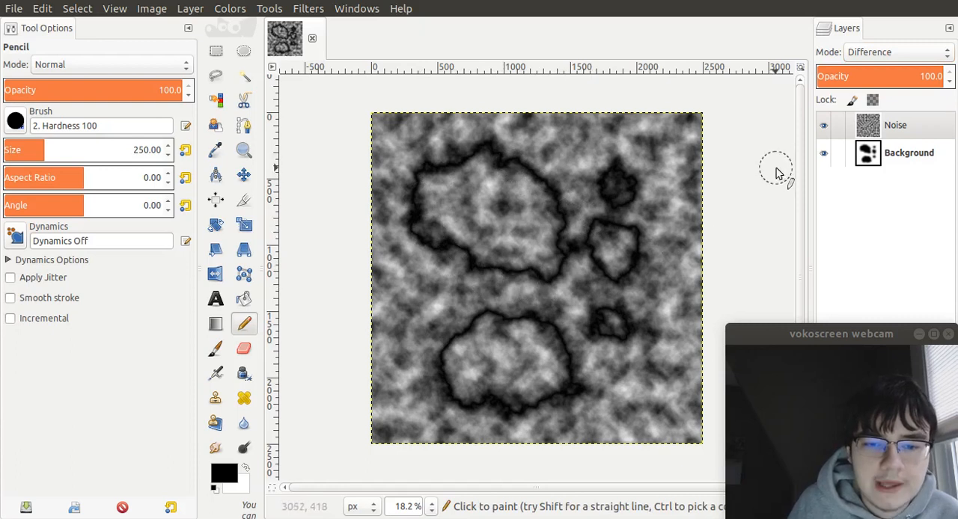
mouse_move(767, 183)
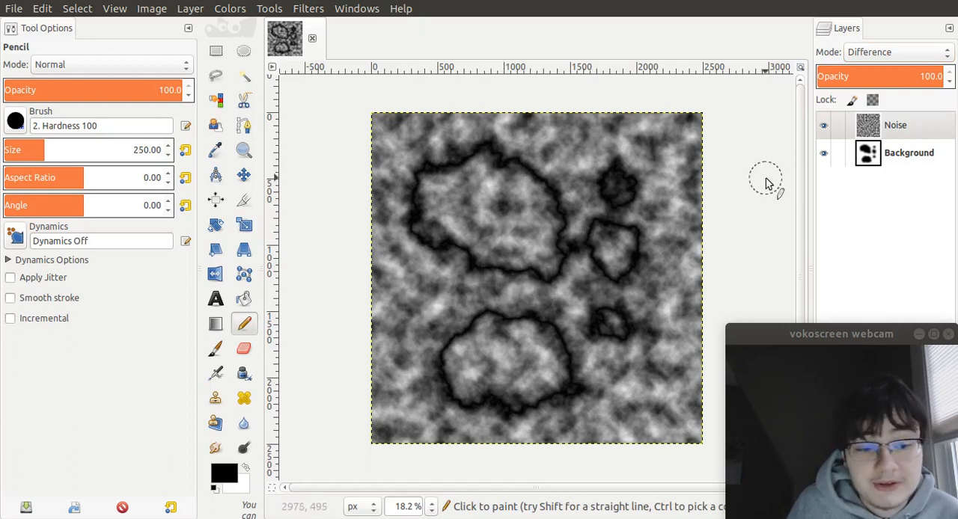
mouse_move(527, 215)
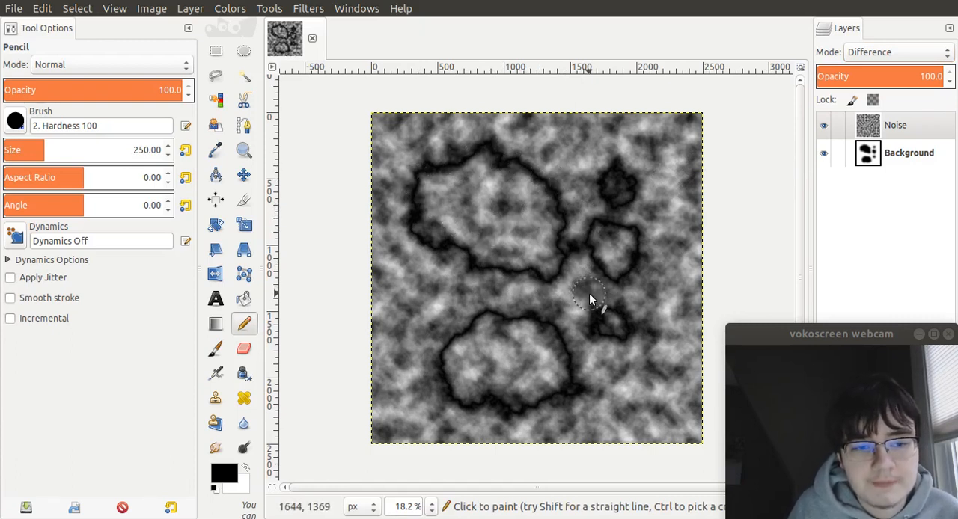
mouse_move(617, 292)
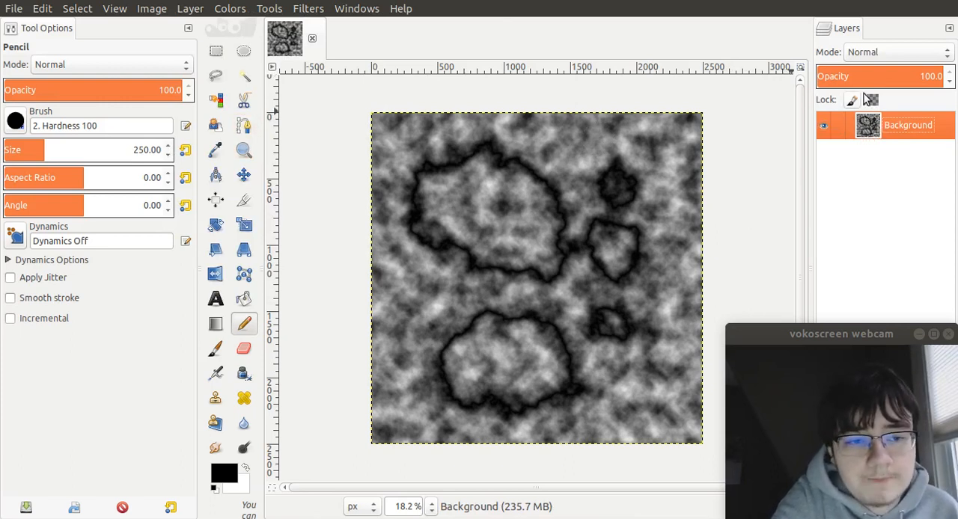
mouse_move(748, 179)
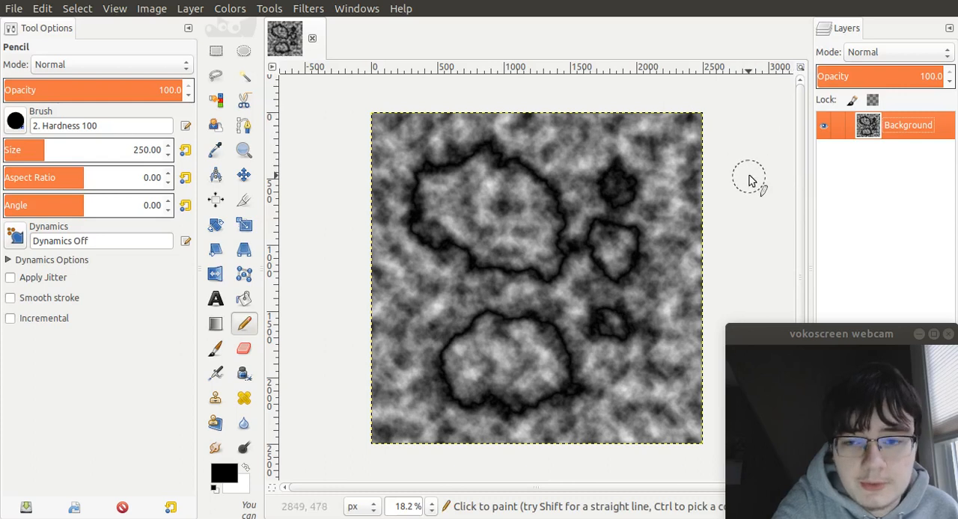
mouse_move(744, 187)
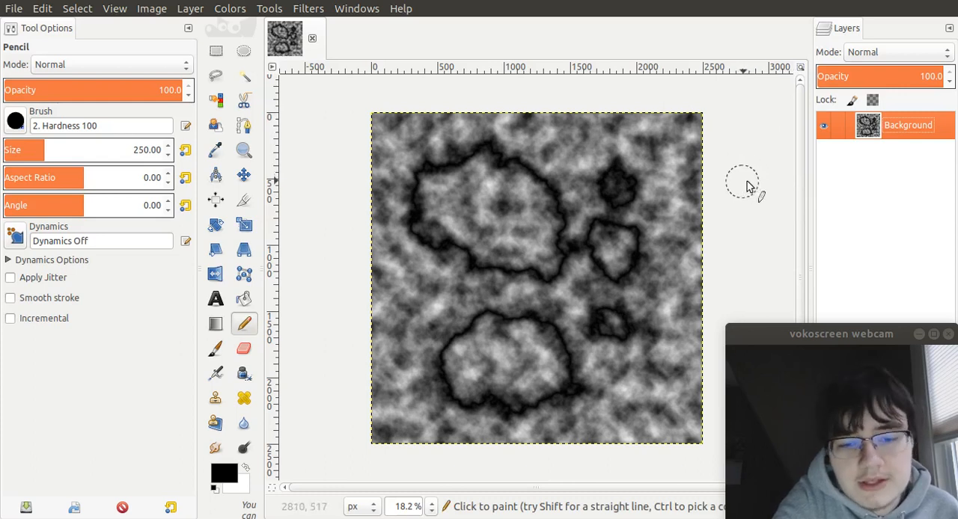
mouse_move(591, 142)
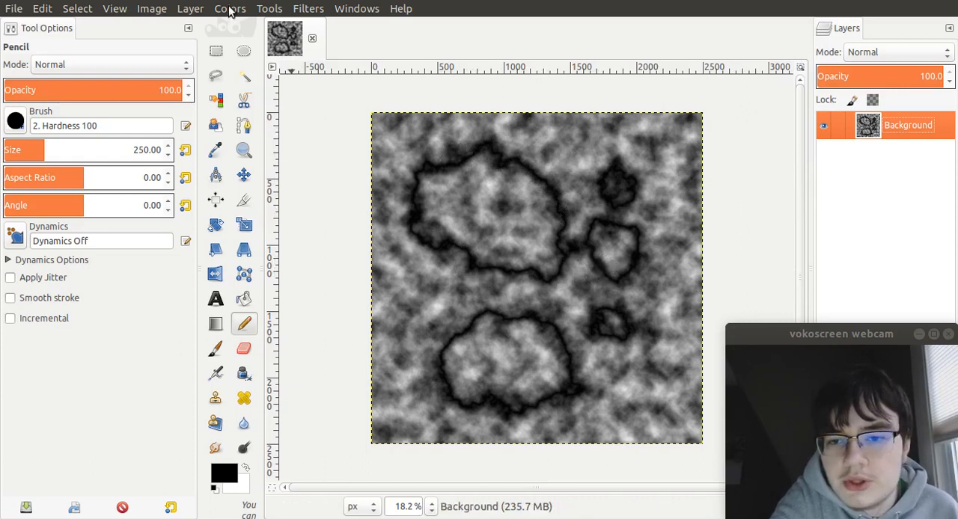
Apply Levels with the white input lowered to 10, leaving thin black outlines on white
click(230, 8)
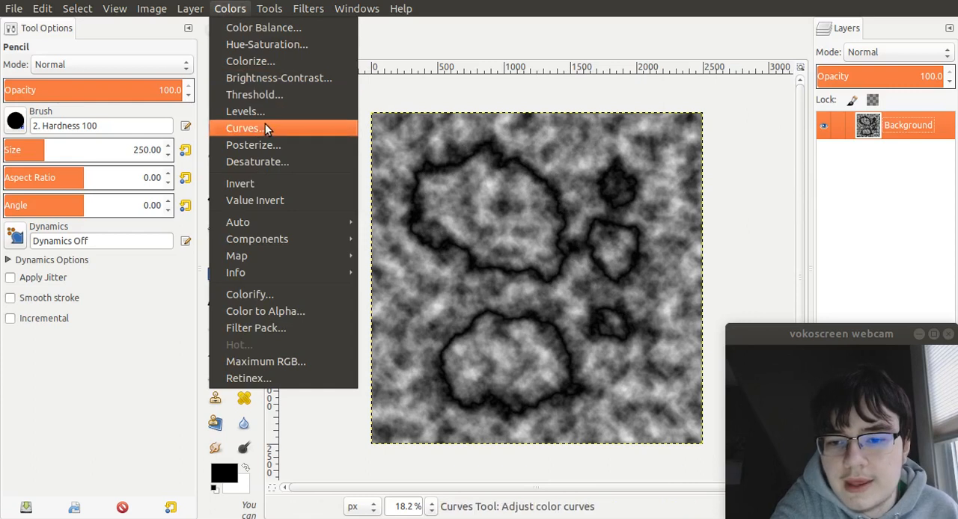
click(245, 111)
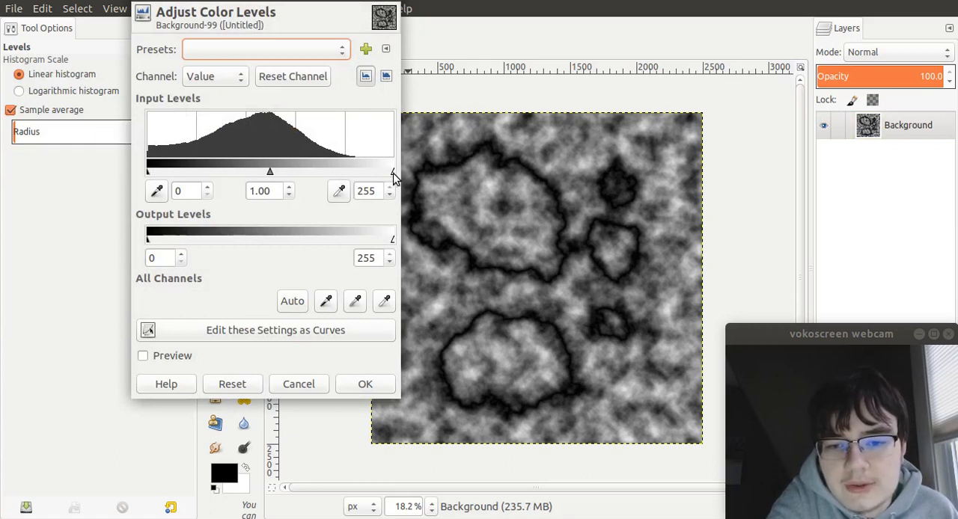
drag(393, 171, 381, 171)
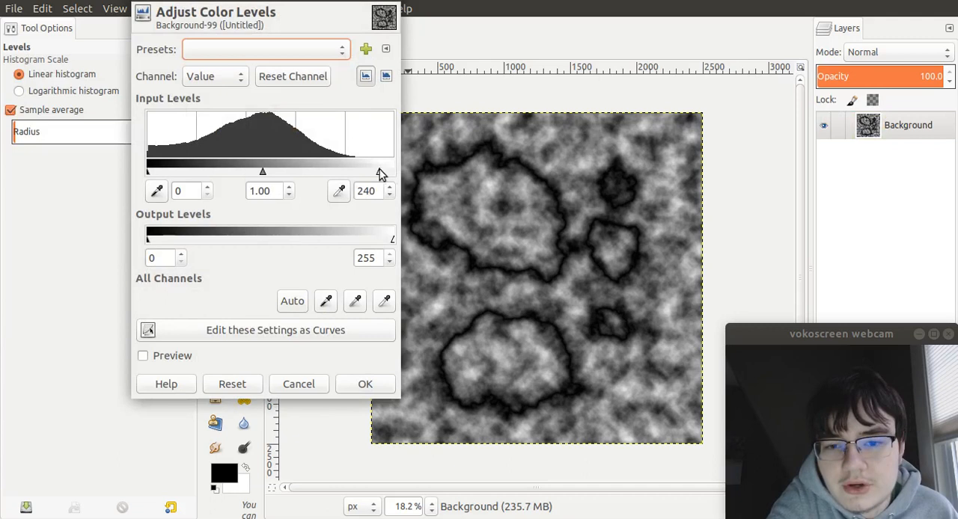
drag(380, 171, 241, 172)
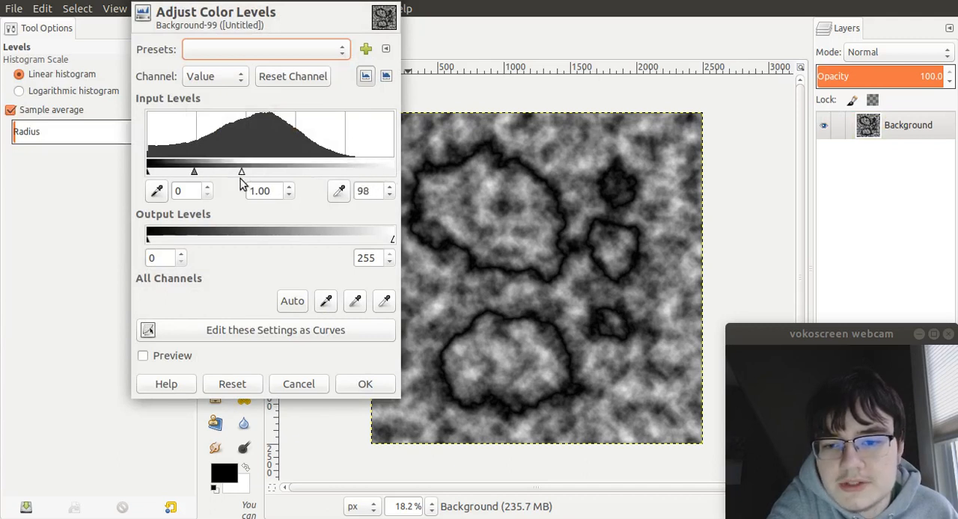
drag(242, 172, 153, 172)
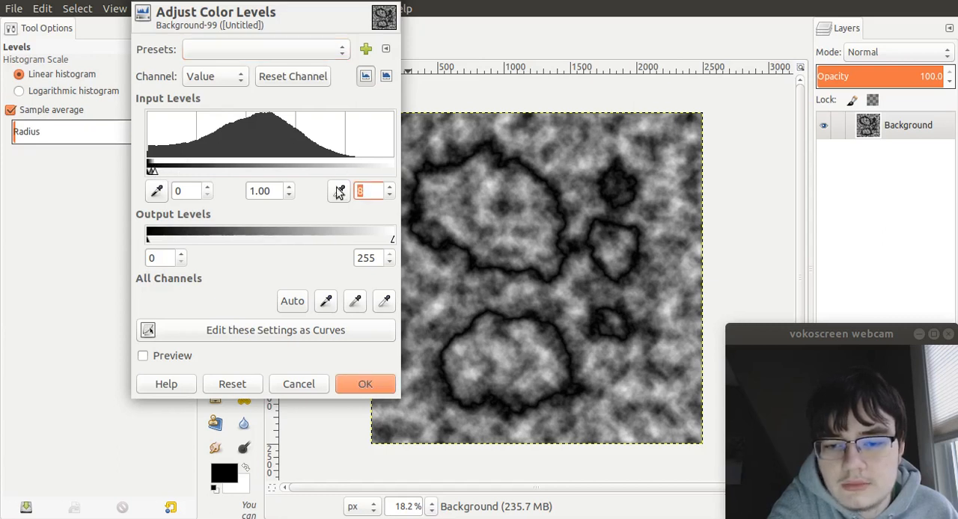
text(10)
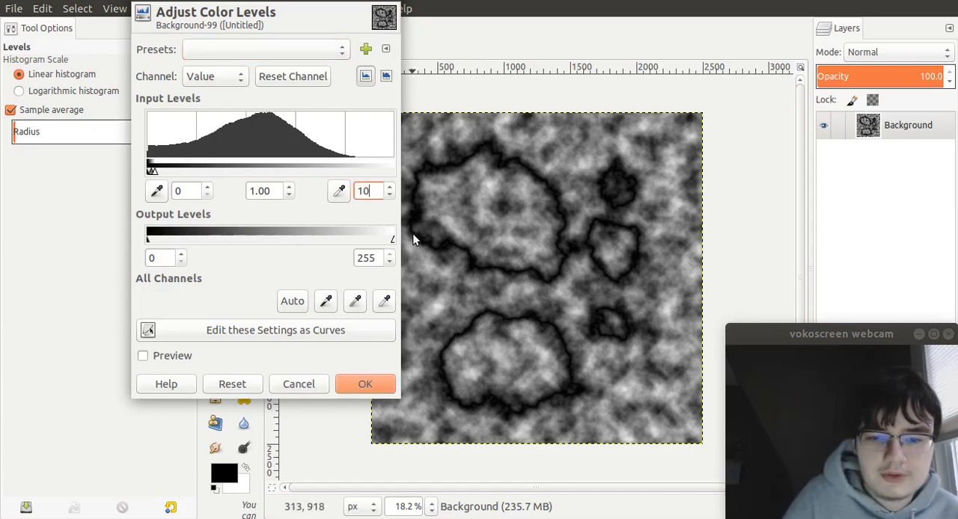
click(365, 384)
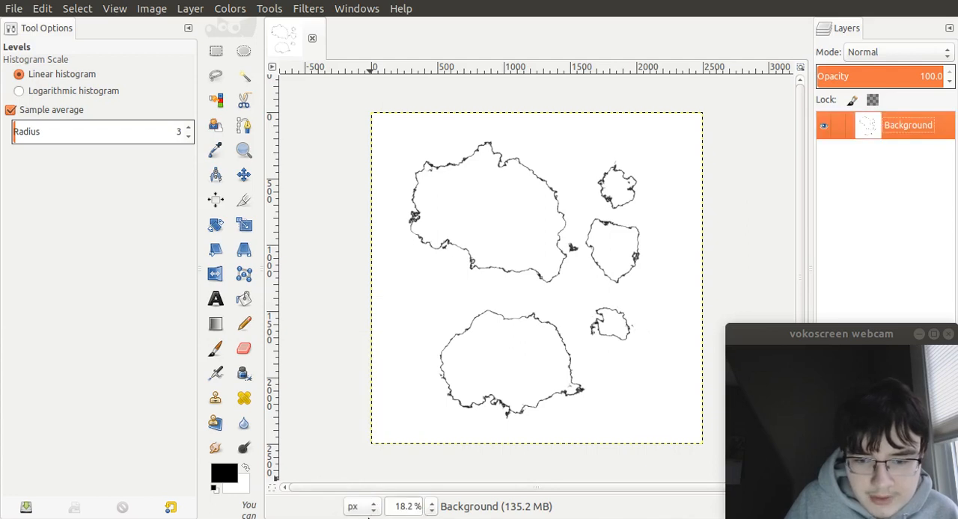
Zoom in on the coastline outlines to inspect their detail
click(430, 506)
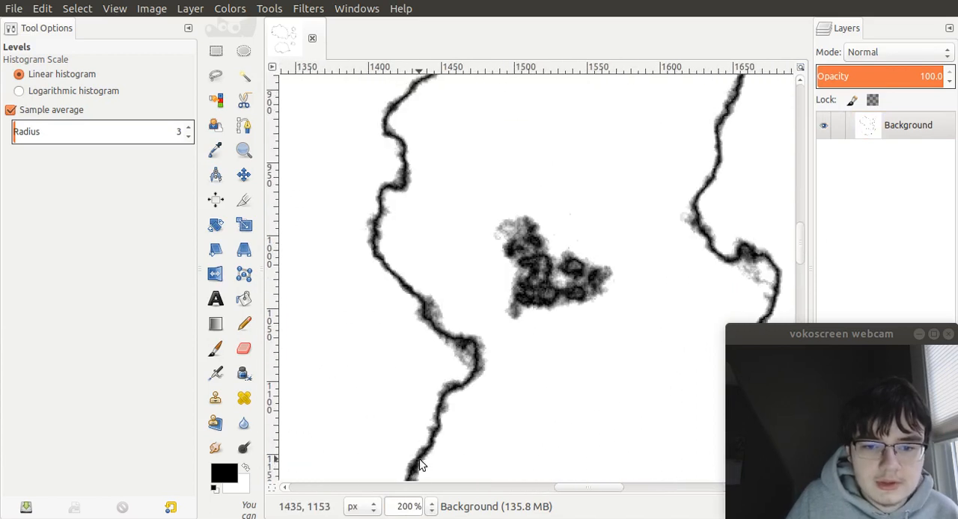
click(430, 506)
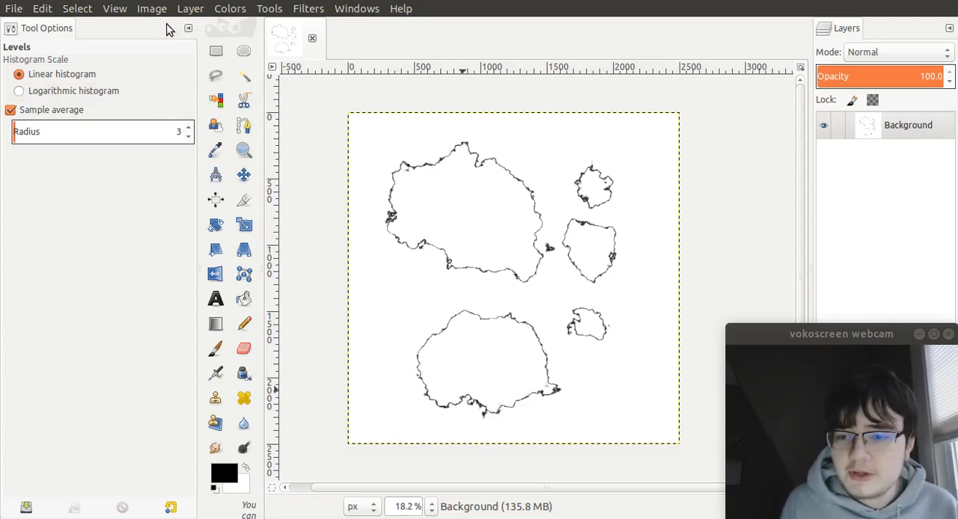
Create a second 2500 × 2500 px image with Fill with set to White
click(14, 8)
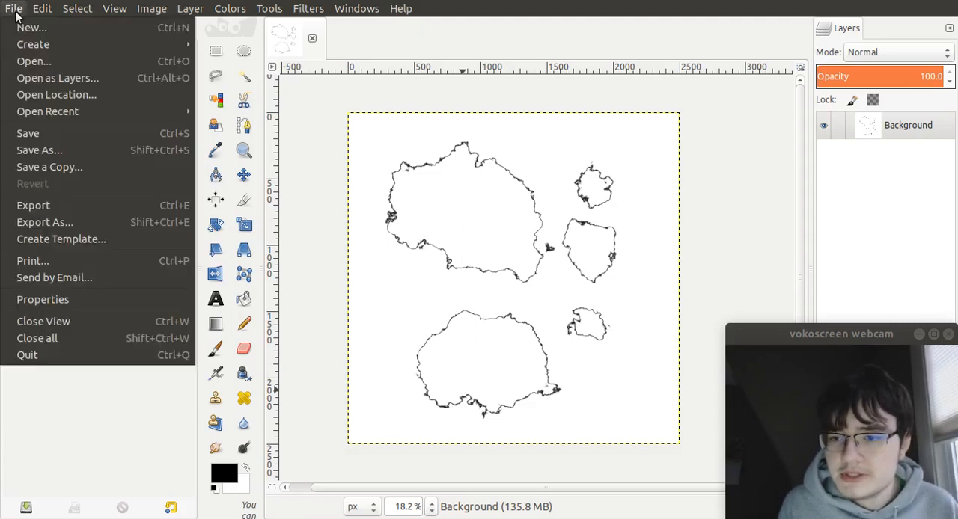
click(31, 28)
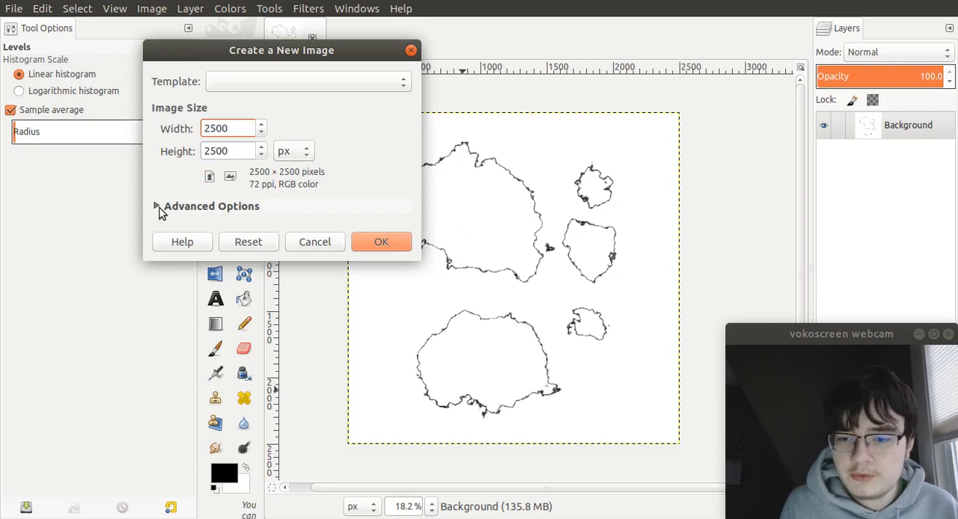
click(157, 205)
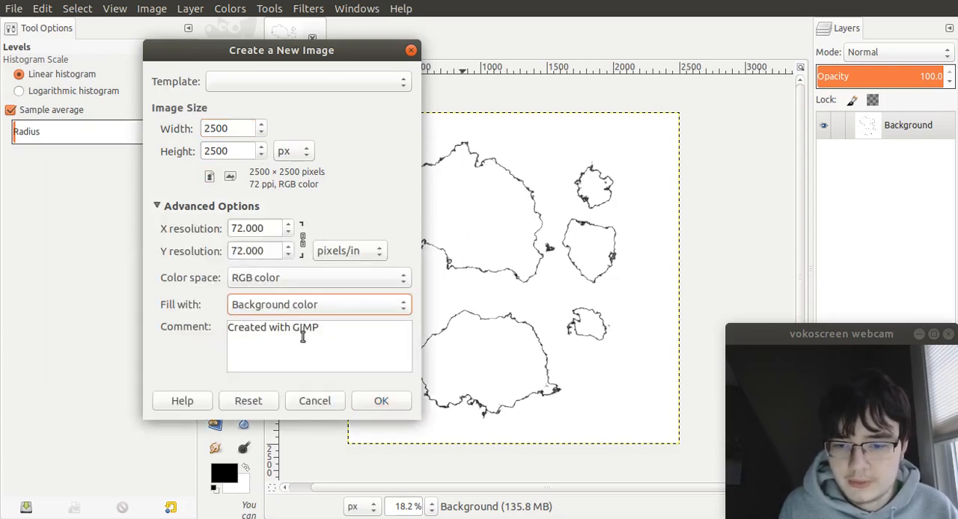
click(318, 304)
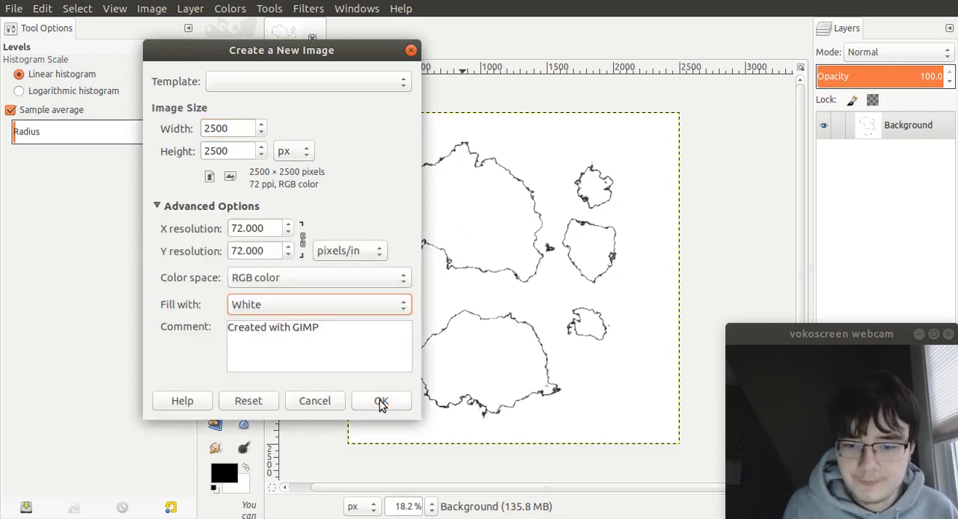
click(381, 401)
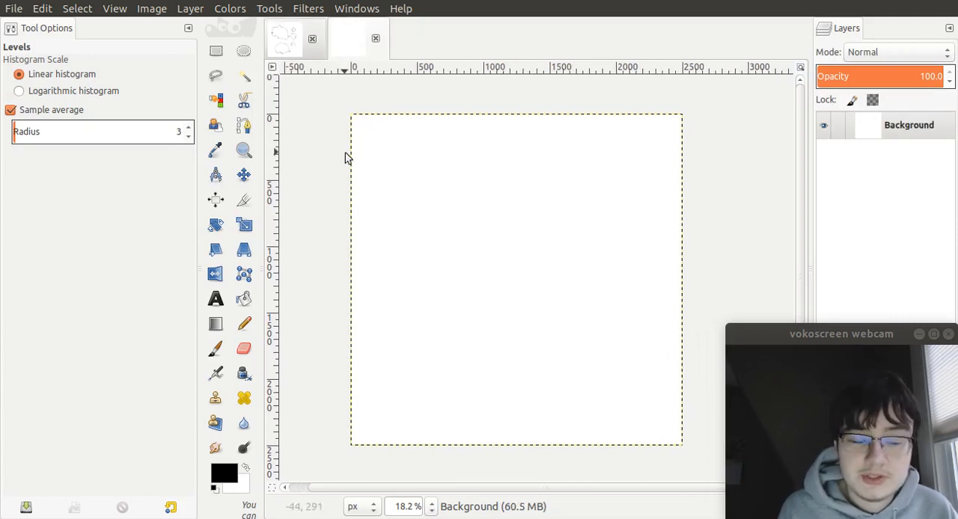
mouse_move(354, 153)
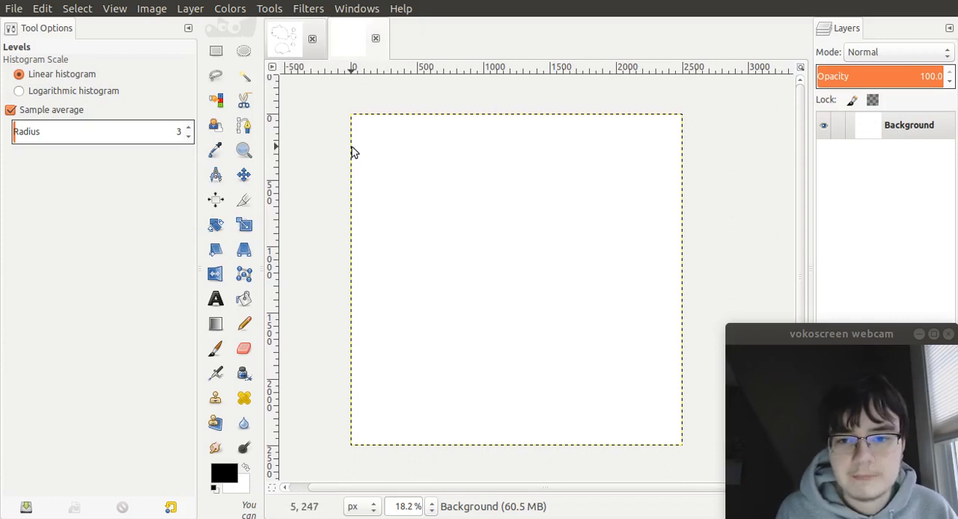
mouse_move(305, 14)
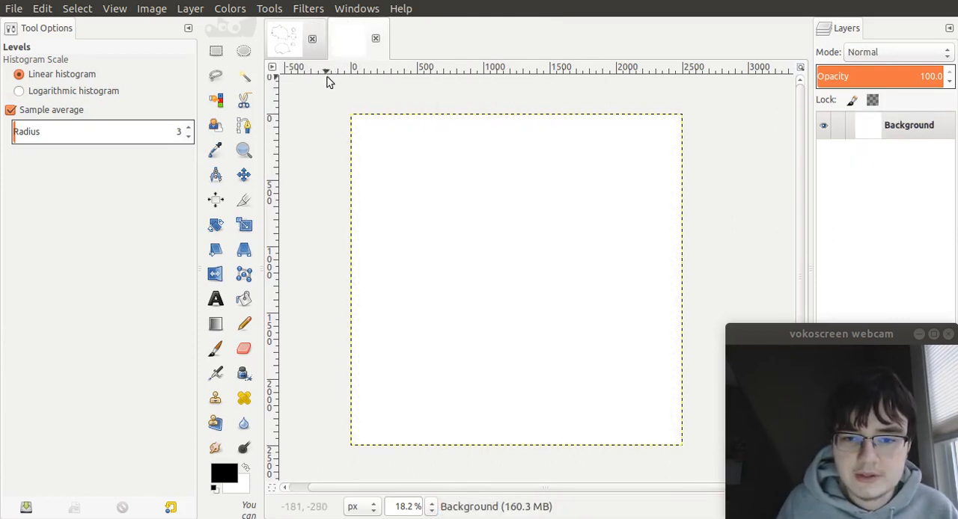
click(309, 8)
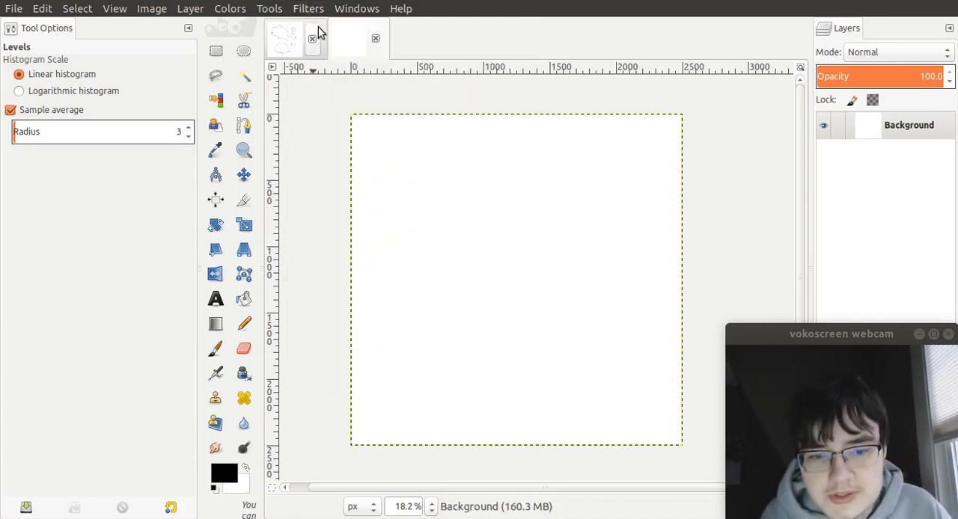
Render Solid Noise clouds with X and Y size both set to 2.5
click(308, 8)
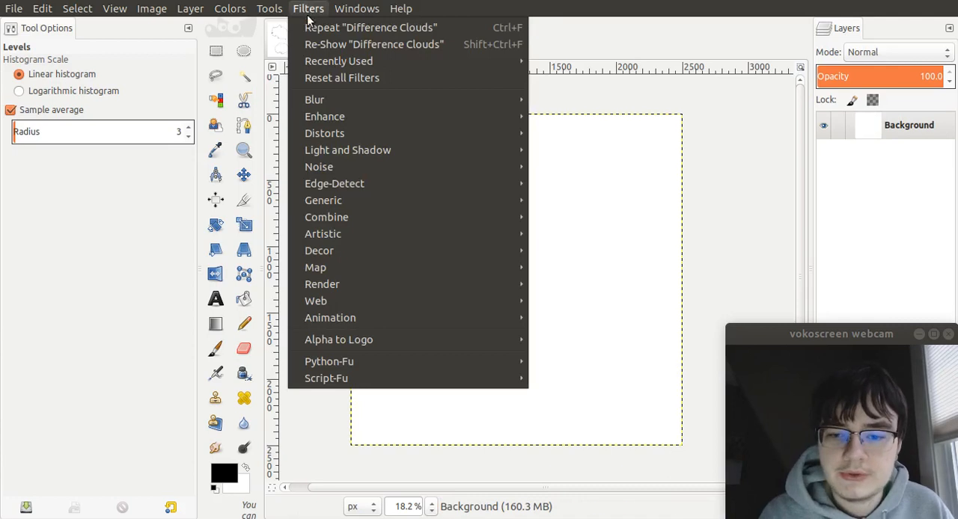
mouse_move(322, 284)
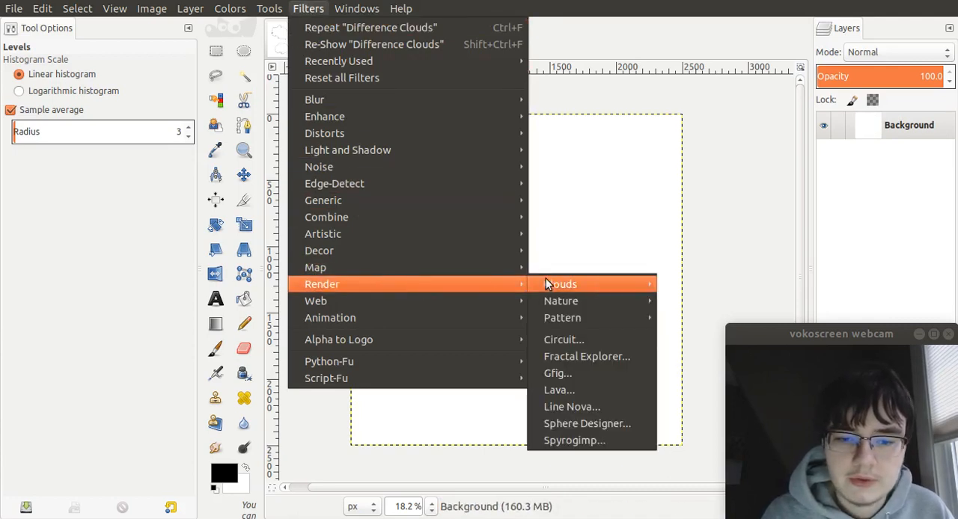
mouse_move(561, 284)
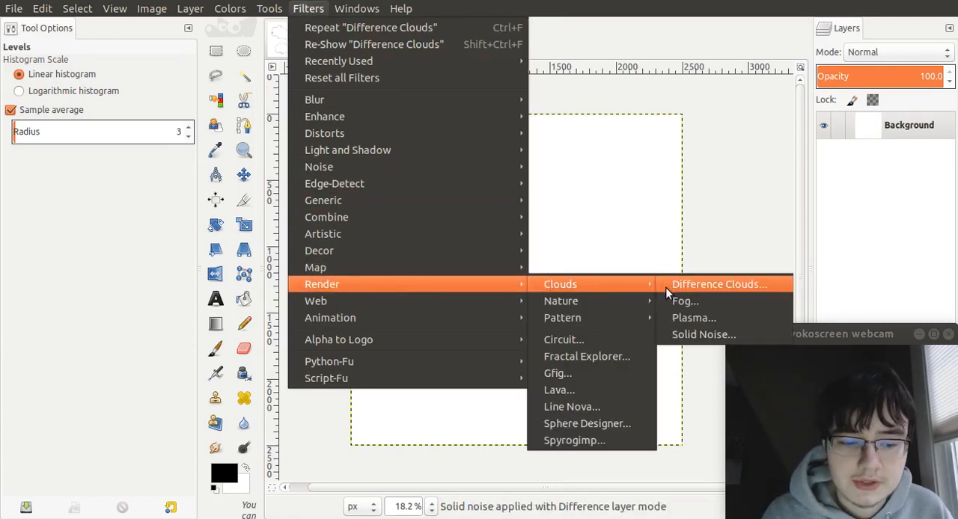
click(703, 335)
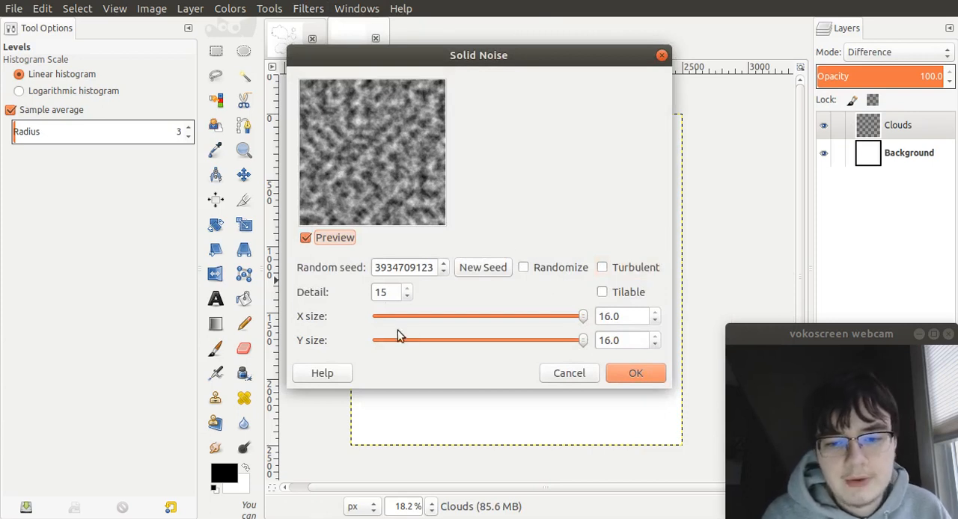
mouse_move(459, 367)
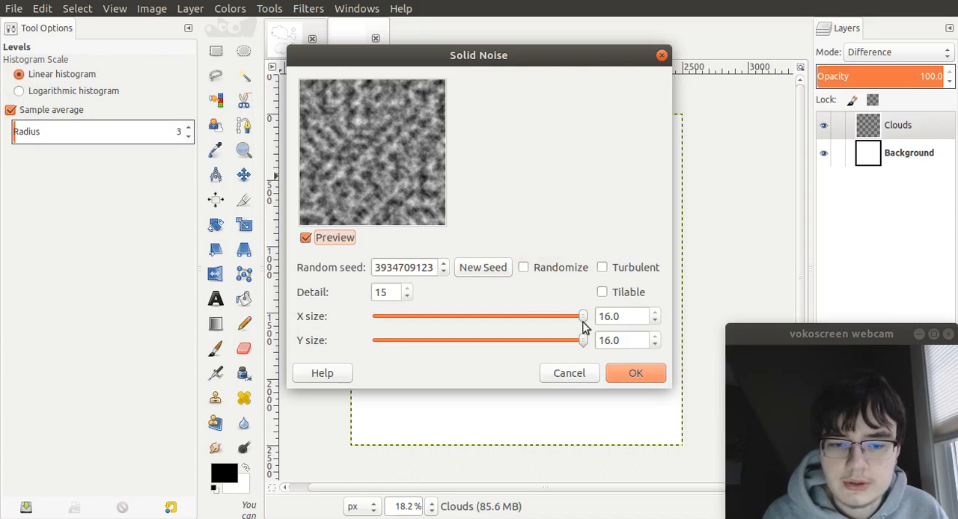
drag(582, 316, 493, 316)
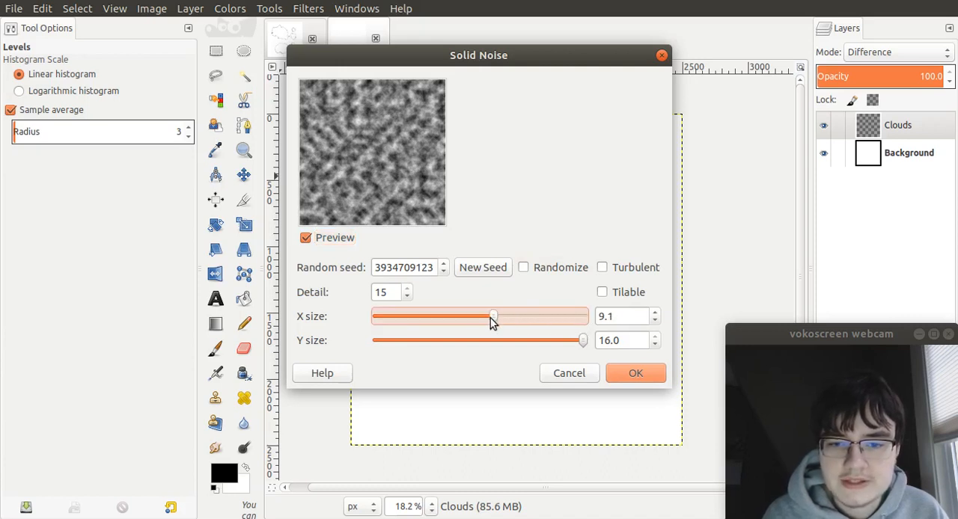
drag(492, 316, 410, 316)
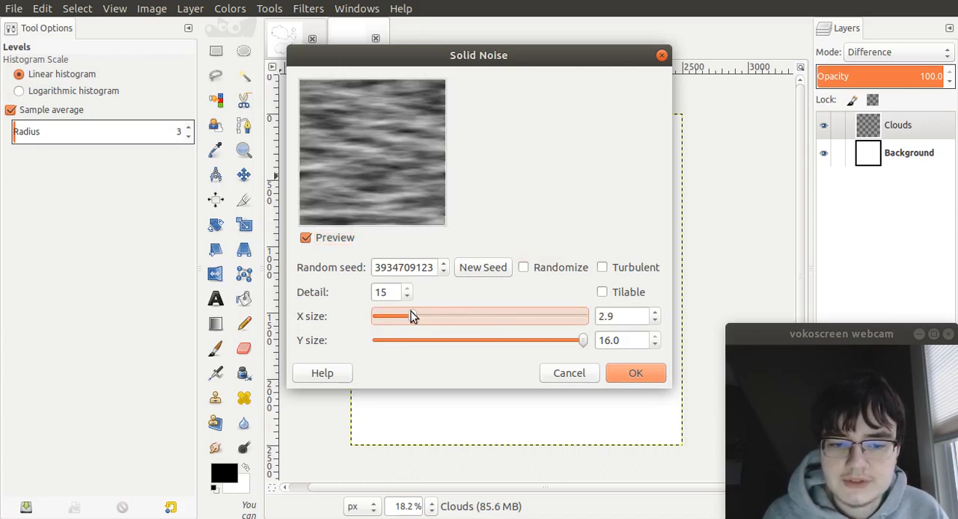
drag(415, 316, 407, 315)
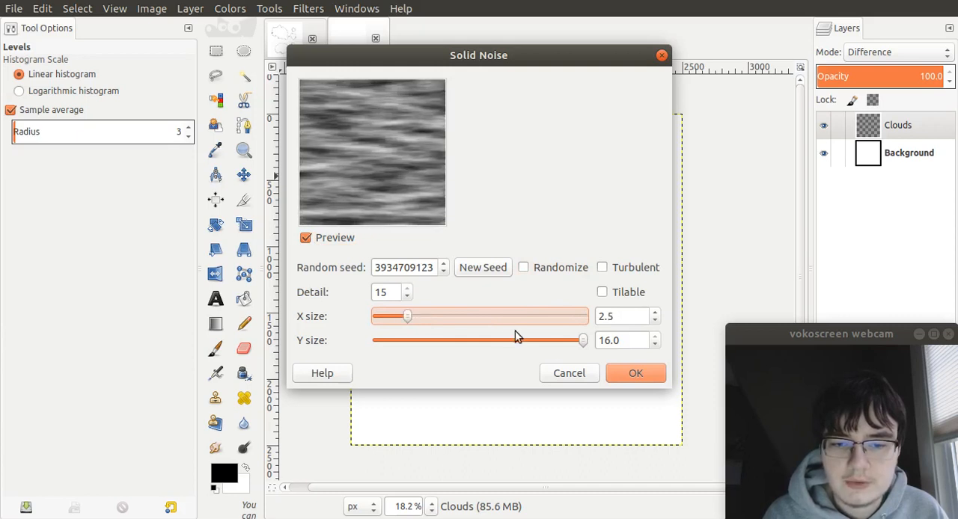
drag(580, 340, 452, 341)
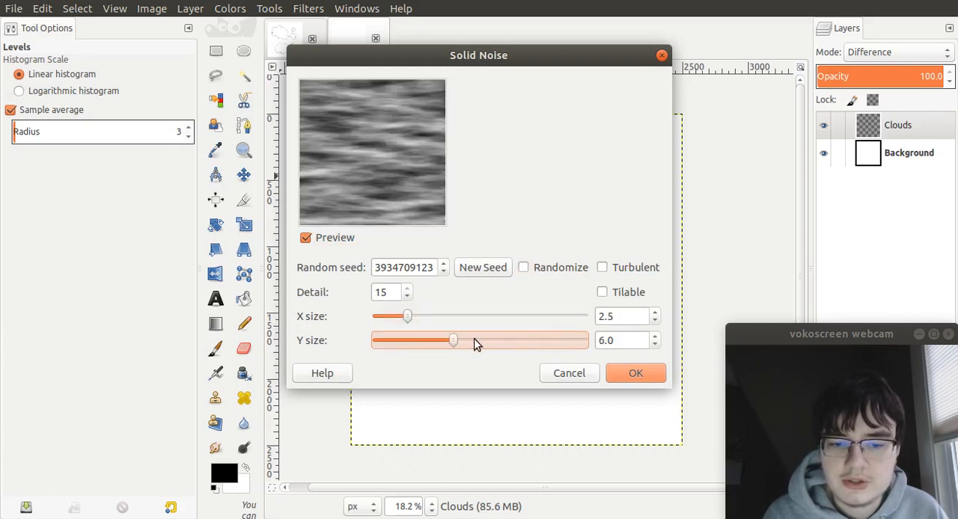
drag(452, 340, 379, 340)
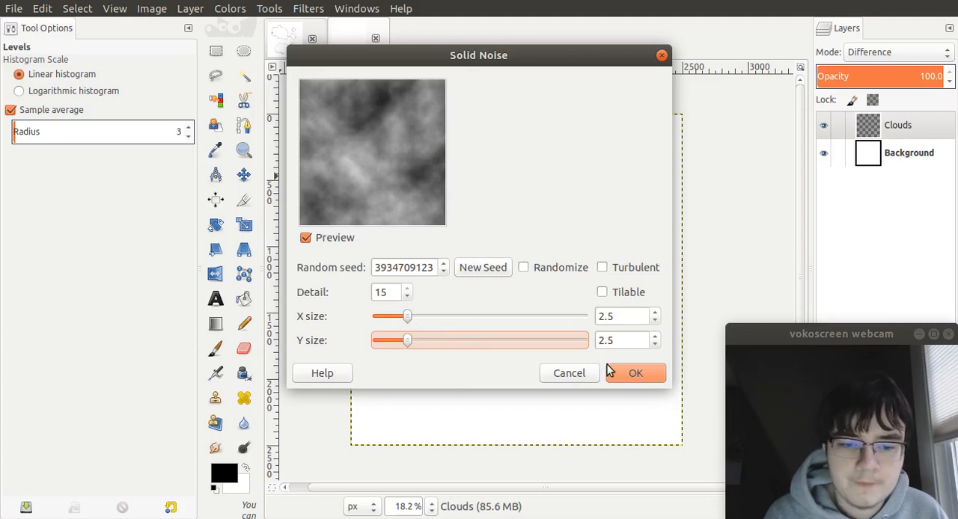
click(635, 372)
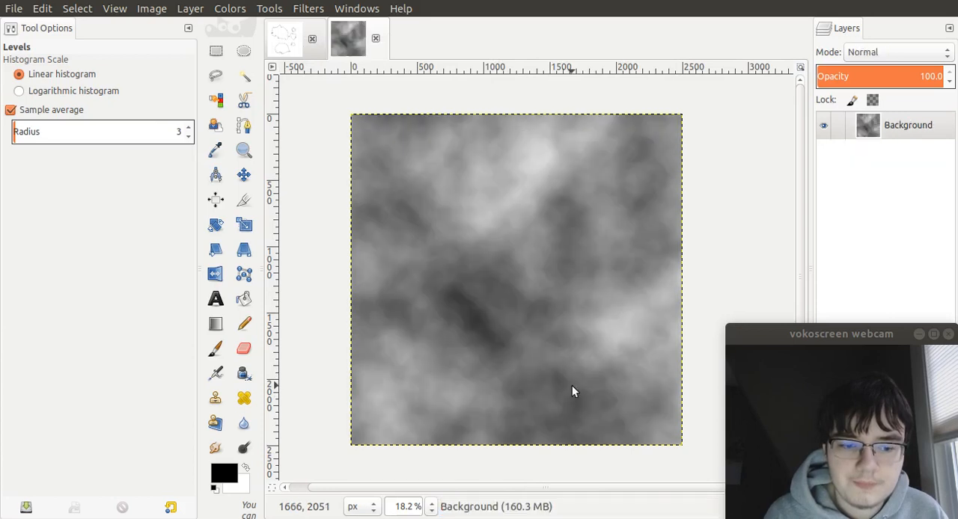
mouse_move(635, 148)
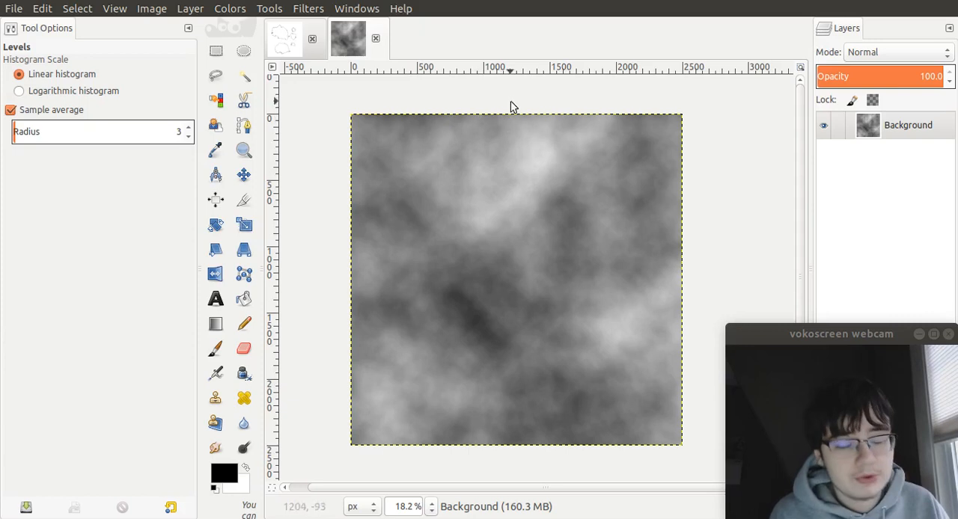
mouse_move(441, 334)
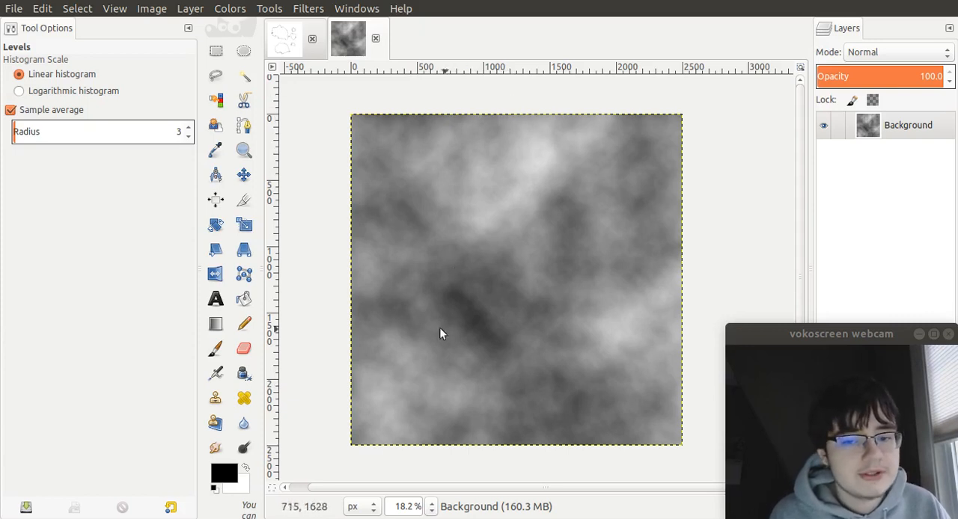
mouse_move(449, 294)
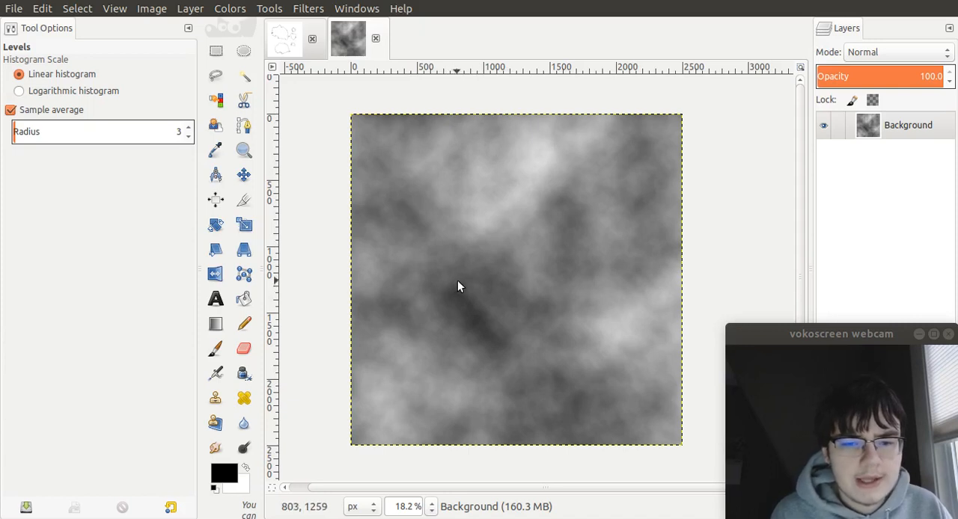
mouse_move(451, 263)
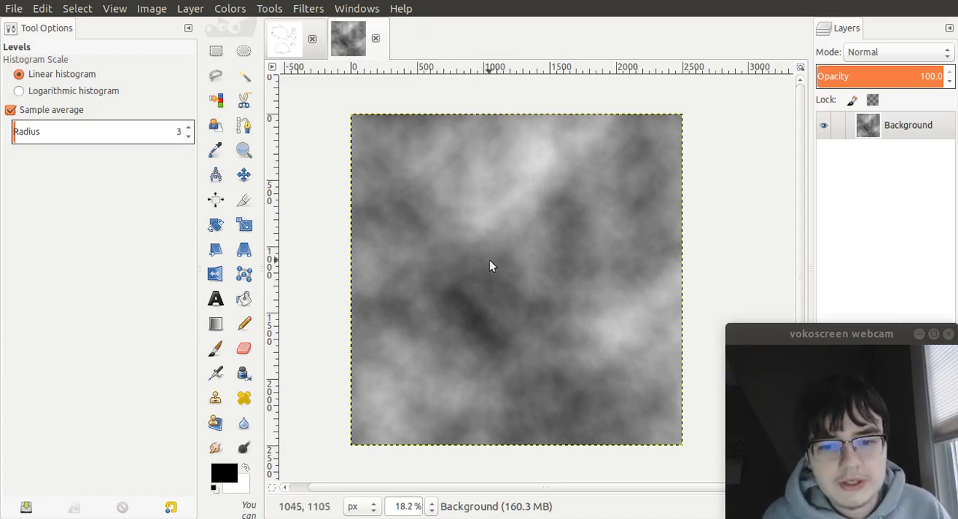
mouse_move(521, 290)
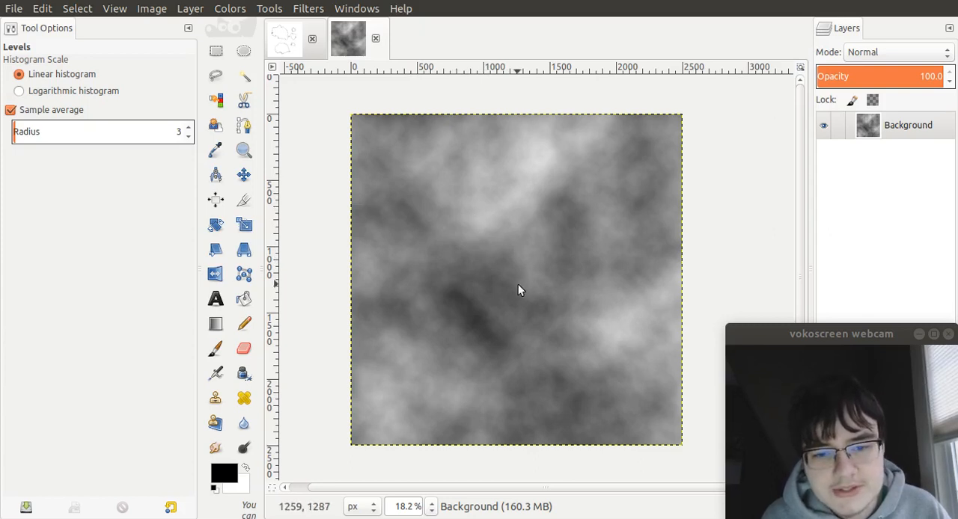
mouse_move(485, 318)
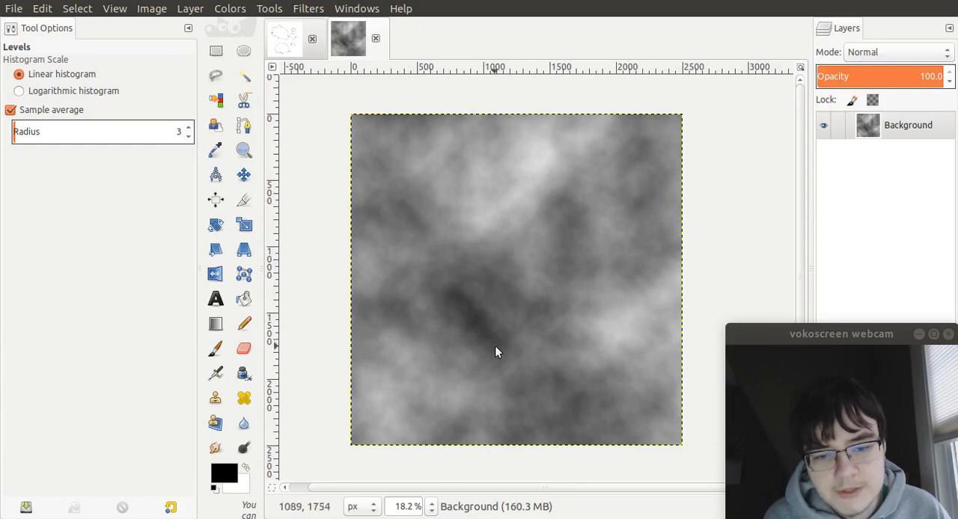
mouse_move(507, 236)
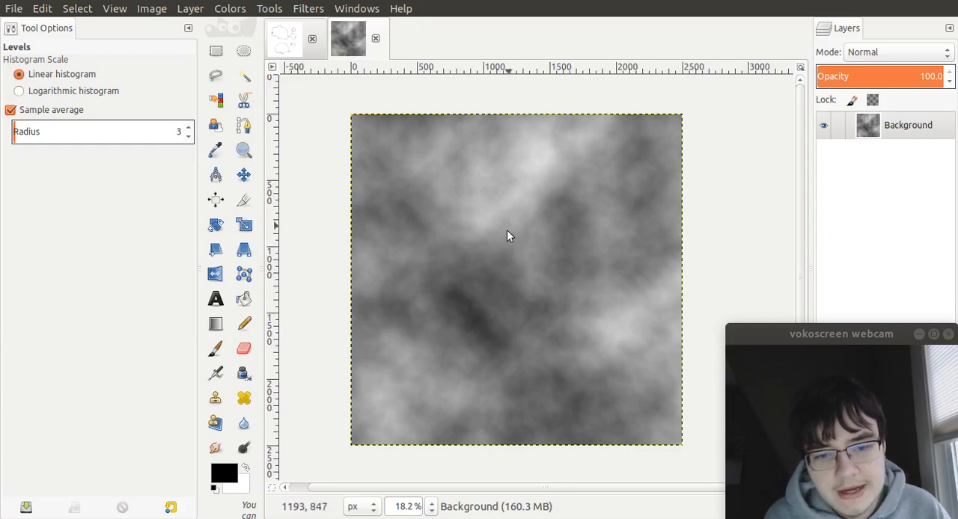
mouse_move(486, 280)
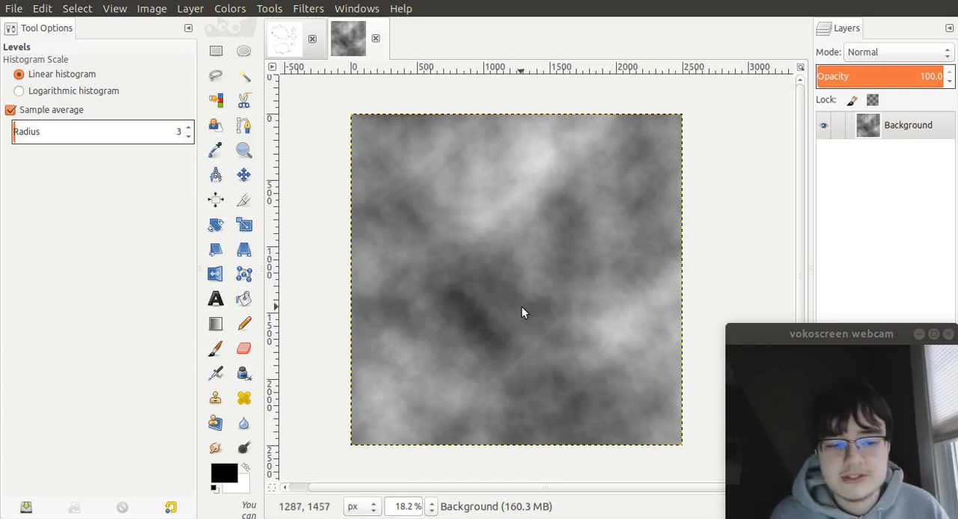
mouse_move(512, 240)
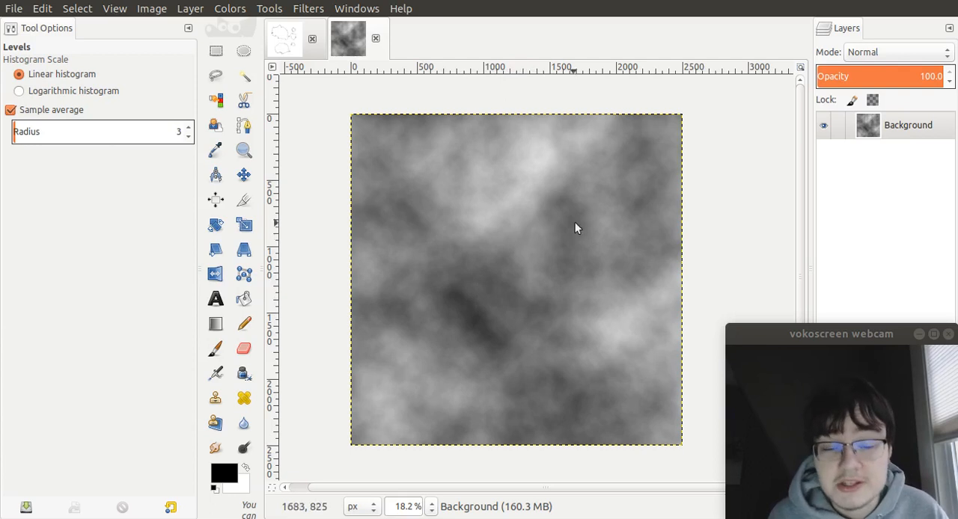
mouse_move(470, 193)
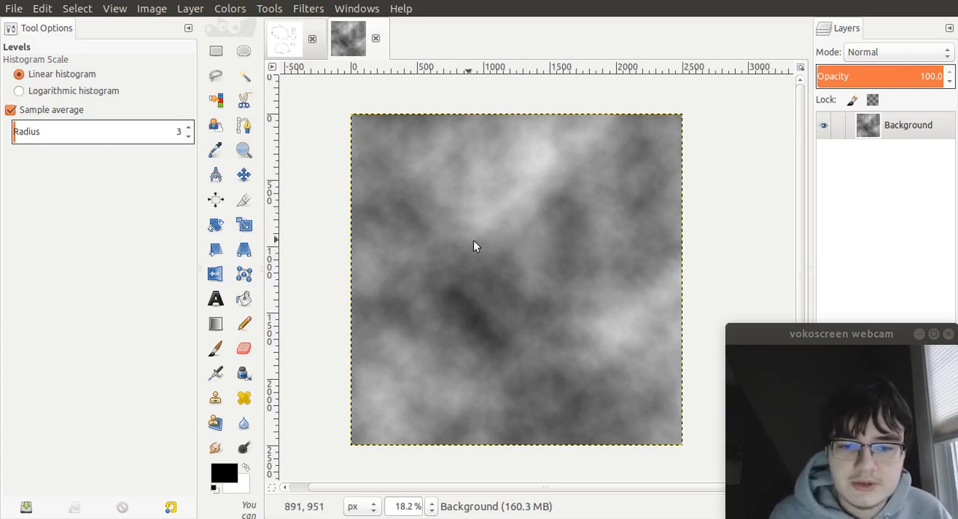
mouse_move(518, 192)
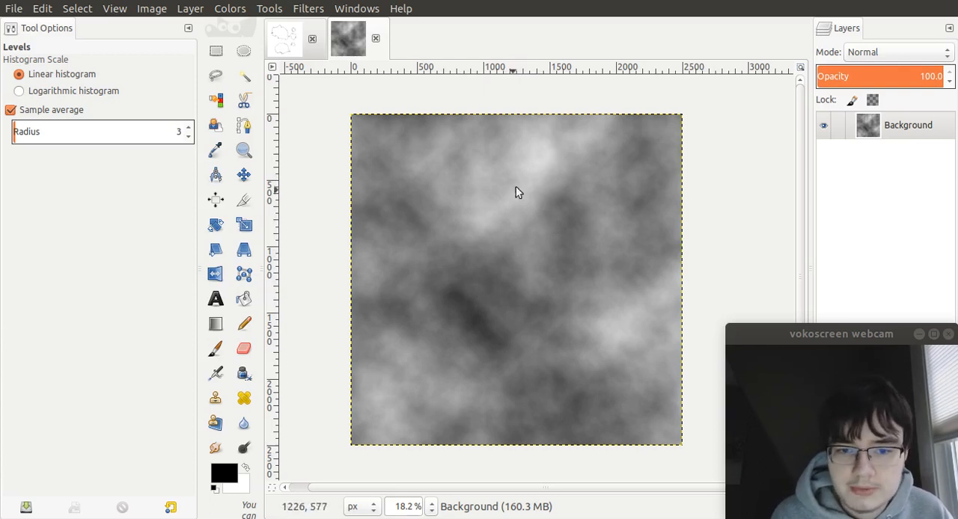
mouse_move(494, 325)
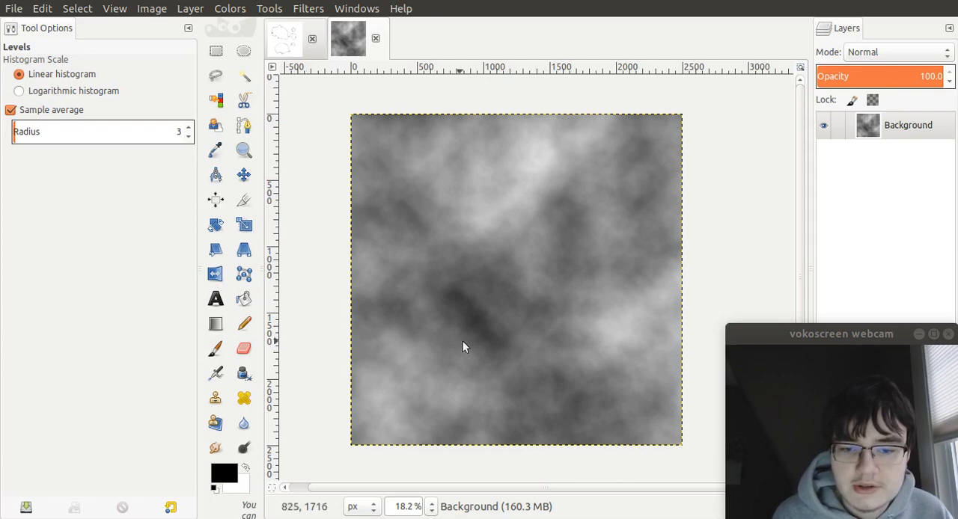
mouse_move(514, 283)
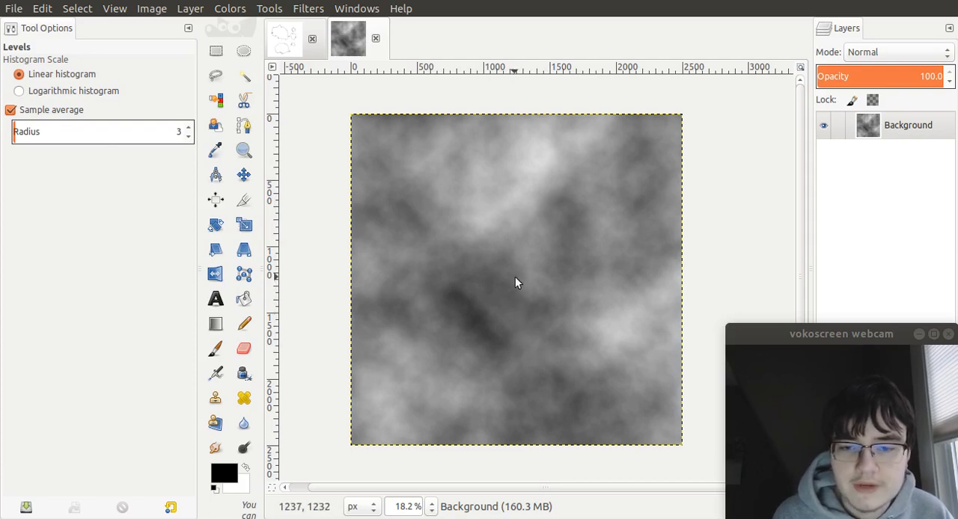
mouse_move(514, 282)
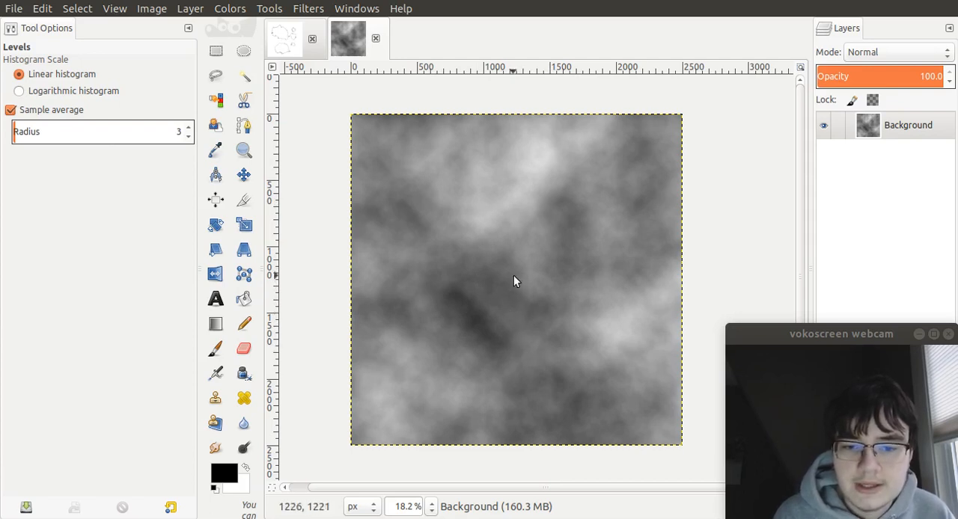
mouse_move(403, 357)
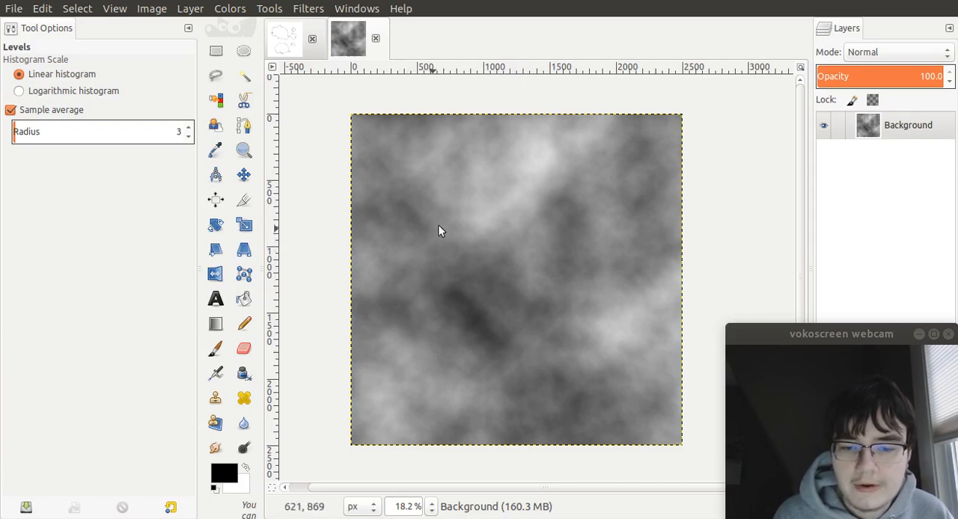
mouse_move(597, 194)
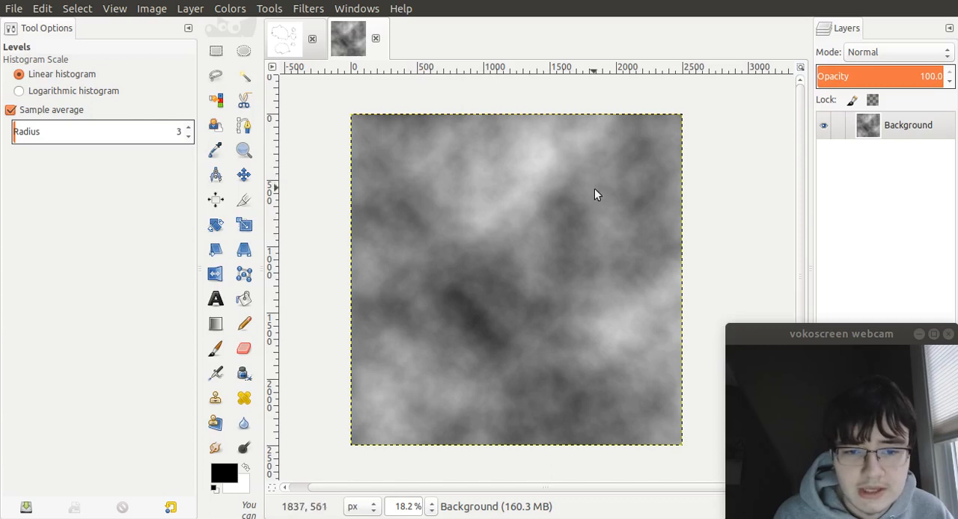
mouse_move(606, 210)
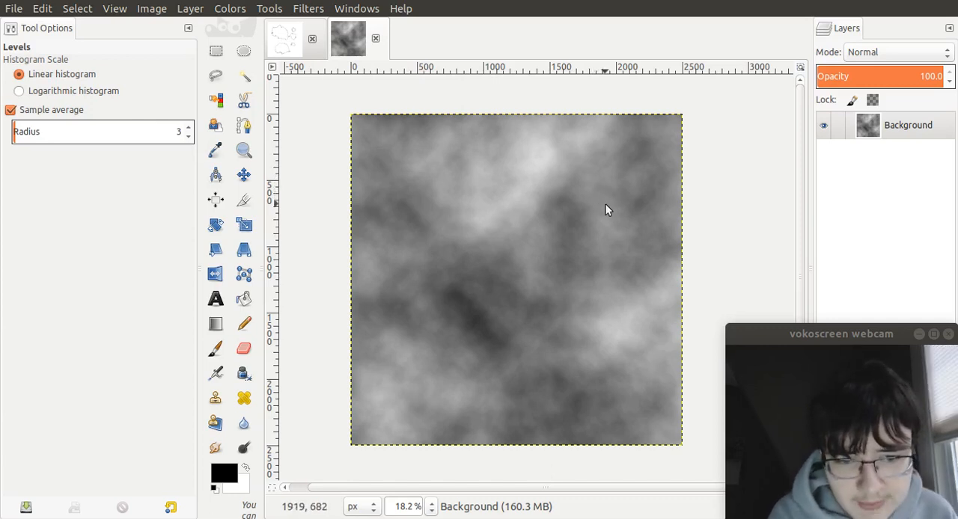
mouse_move(516, 350)
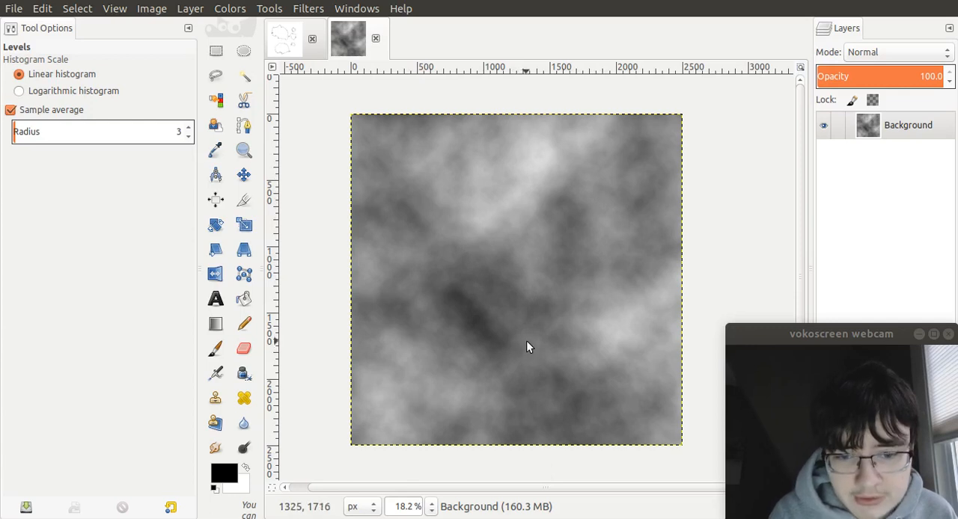
mouse_move(501, 119)
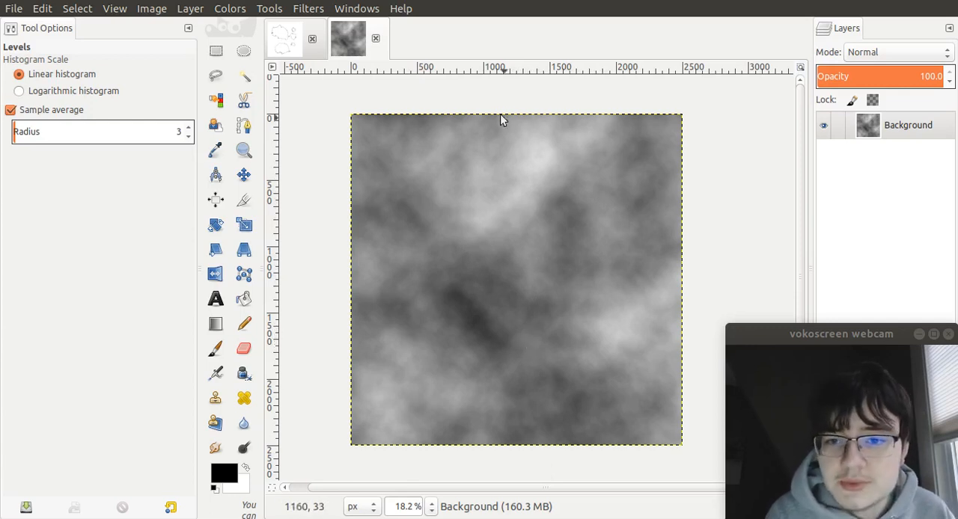
Bring up Colors > Threshold on the cloud noise, previewing black-and-white landmass shapes at 127
click(230, 8)
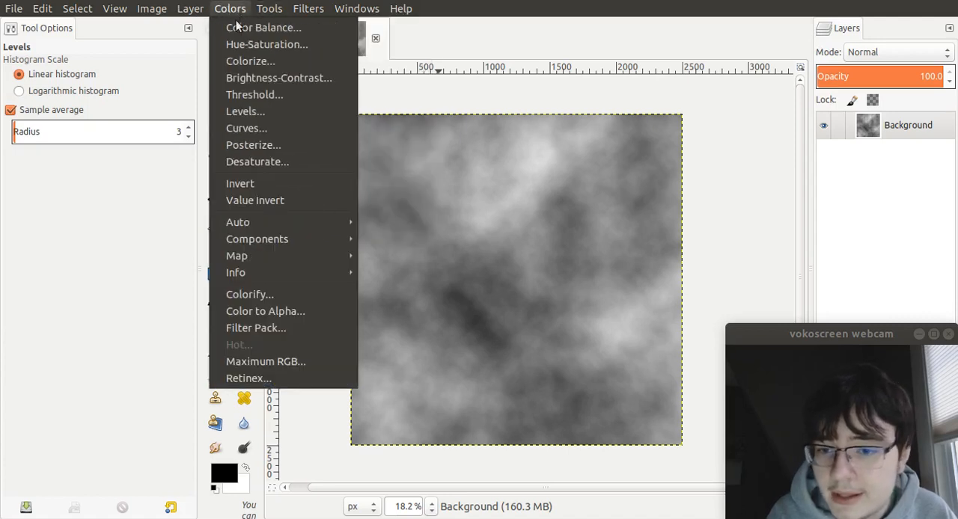
mouse_move(245, 111)
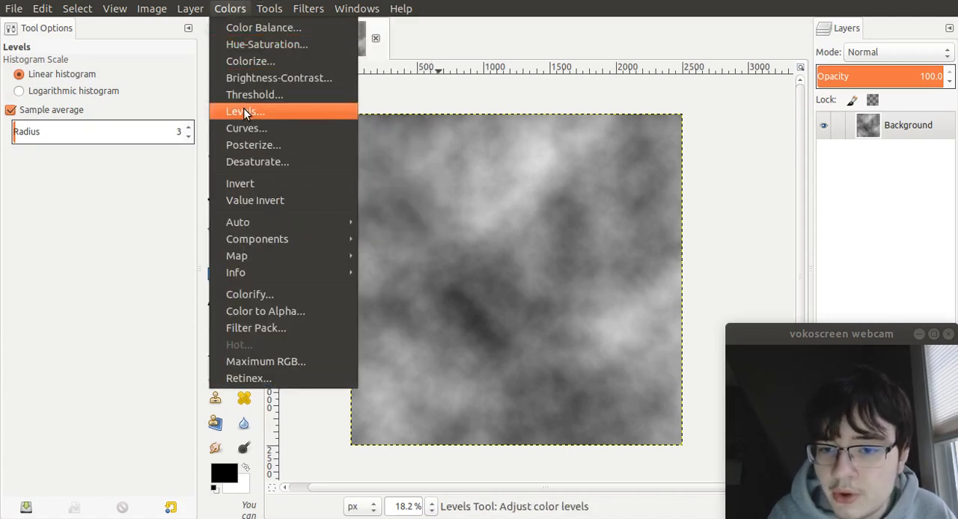
click(254, 94)
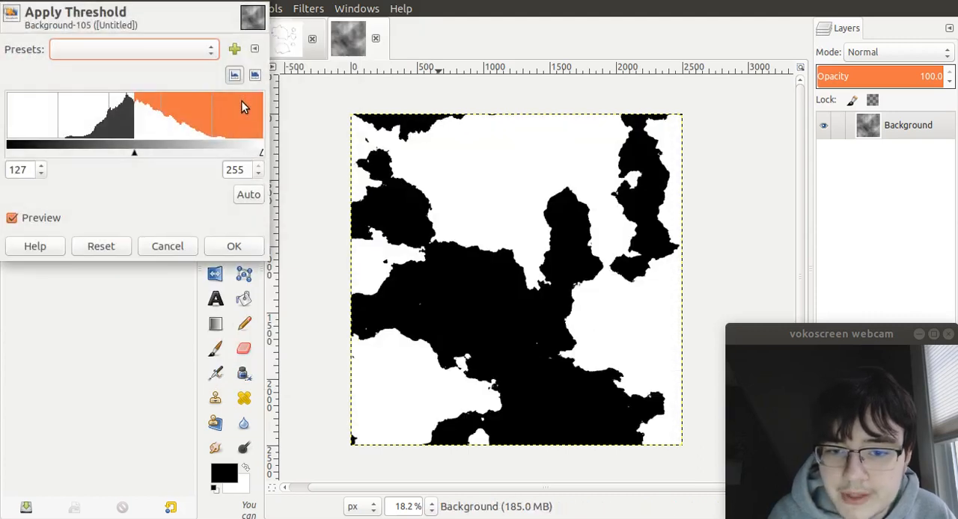
mouse_move(616, 255)
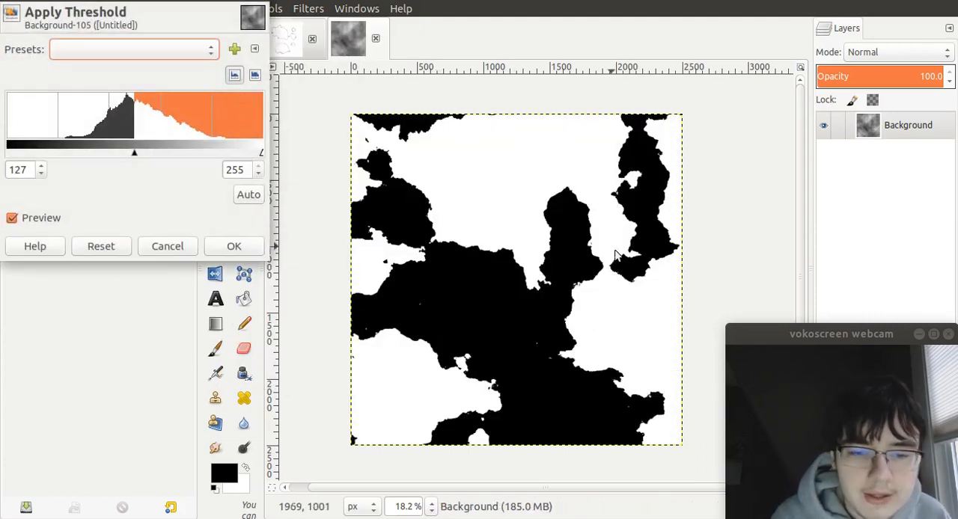
mouse_move(552, 202)
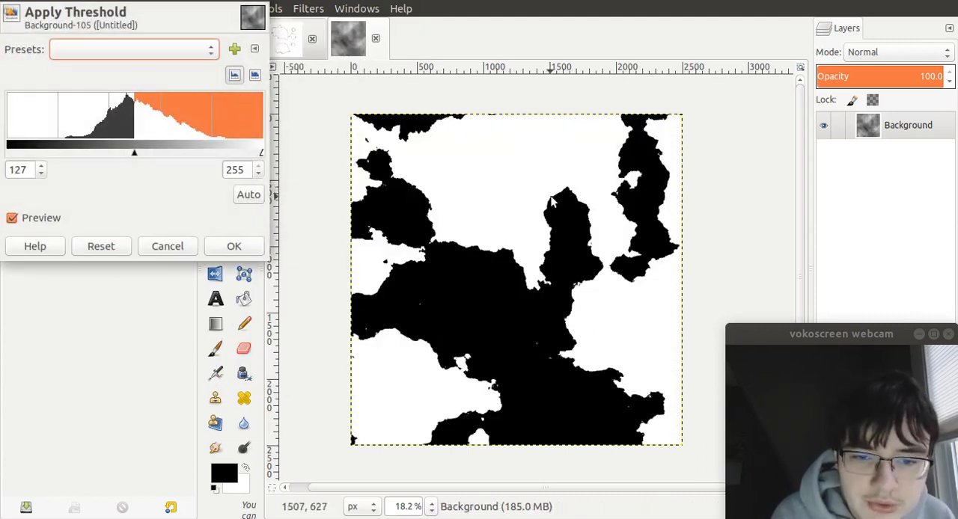
mouse_move(493, 193)
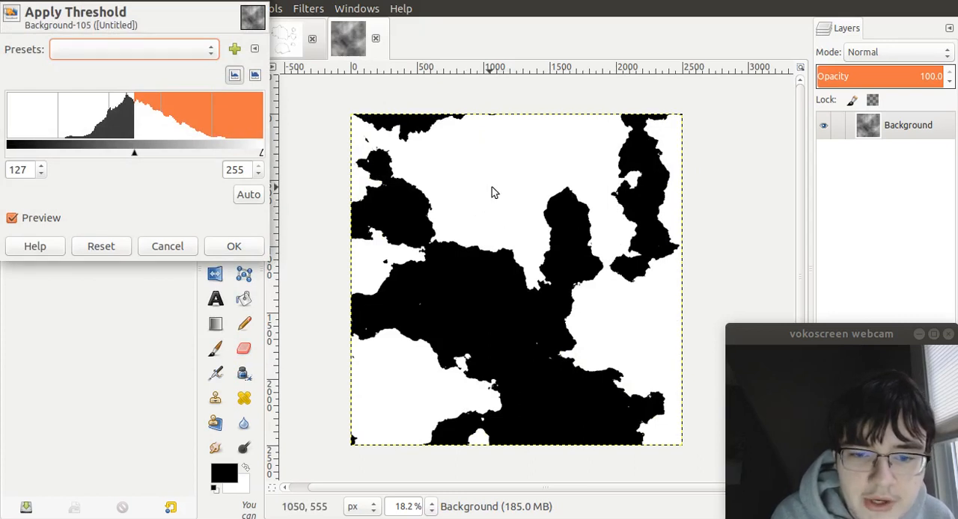
mouse_move(494, 188)
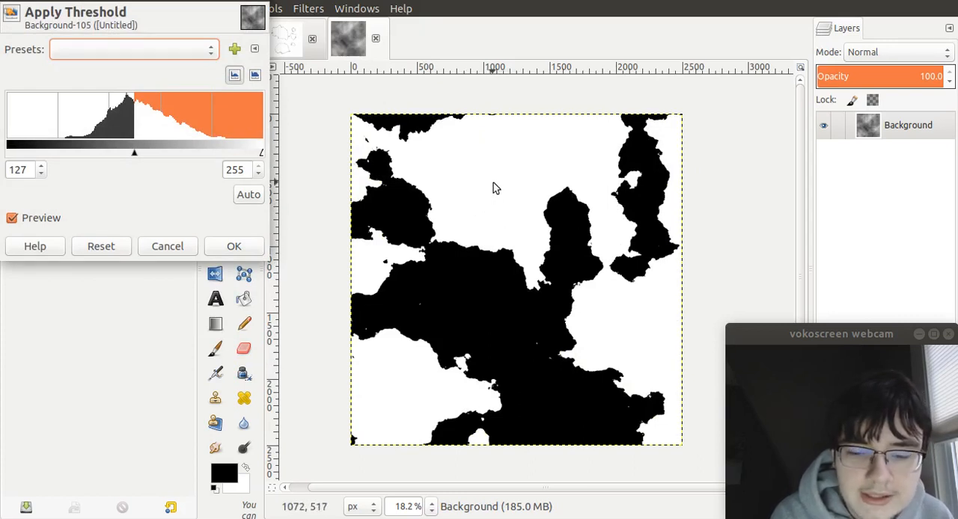
mouse_move(461, 282)
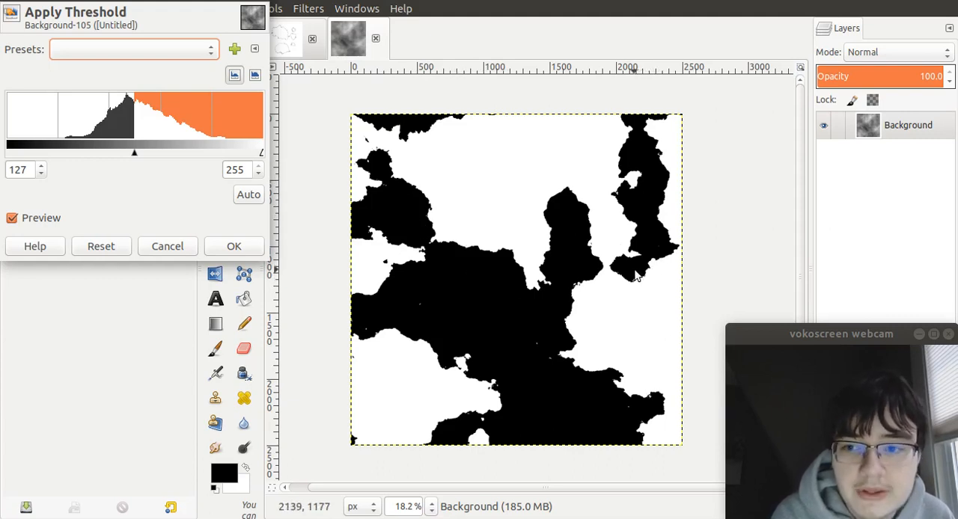
mouse_move(621, 275)
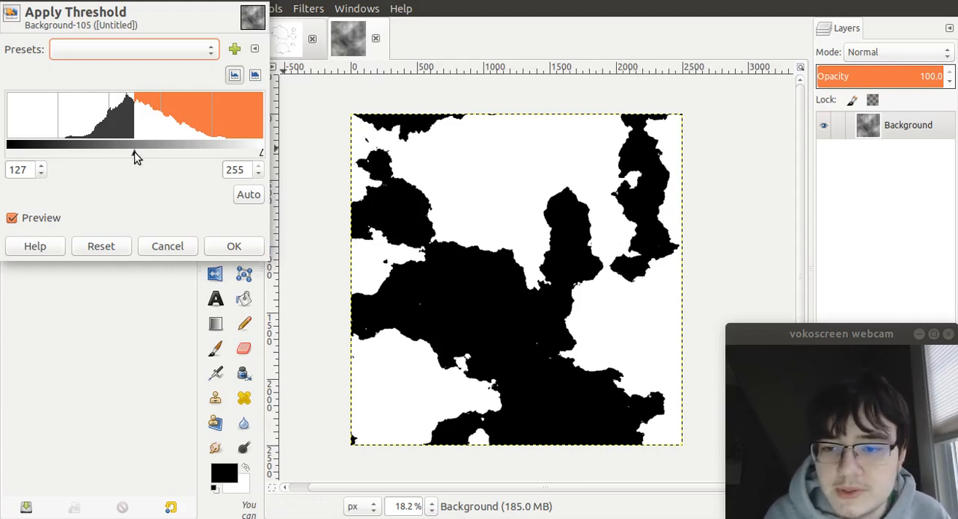
Sweep the low threshold from tiny islands to near-black, settling on 132 for large connected landmasses
drag(137, 155, 104, 155)
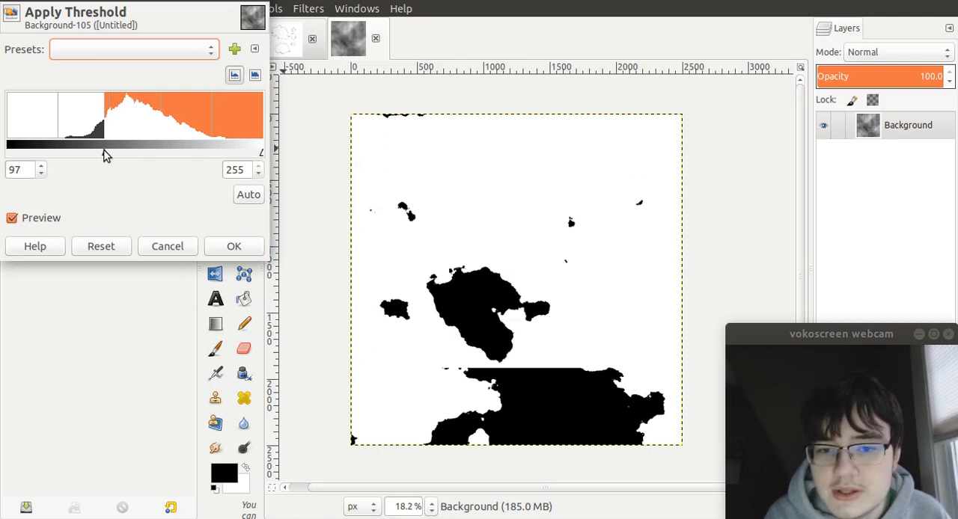
drag(105, 140, 96, 141)
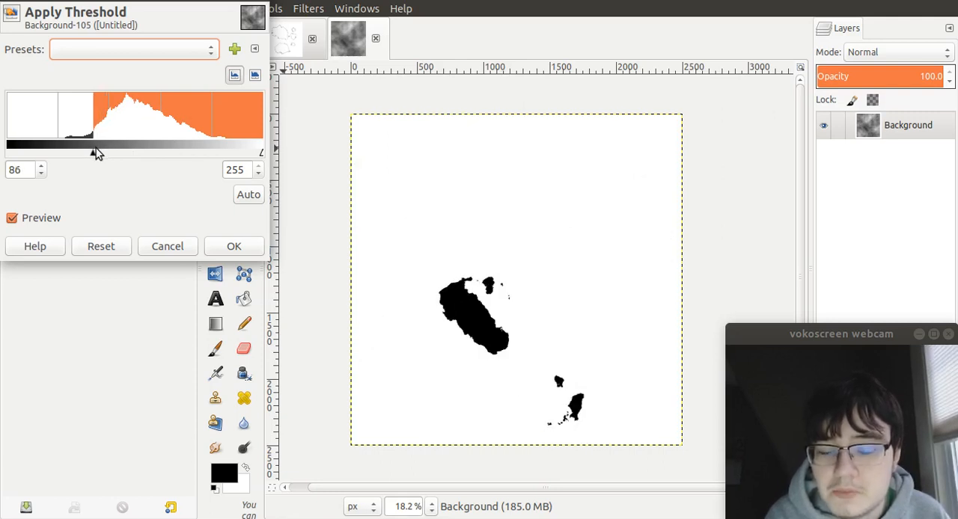
drag(98, 146, 94, 155)
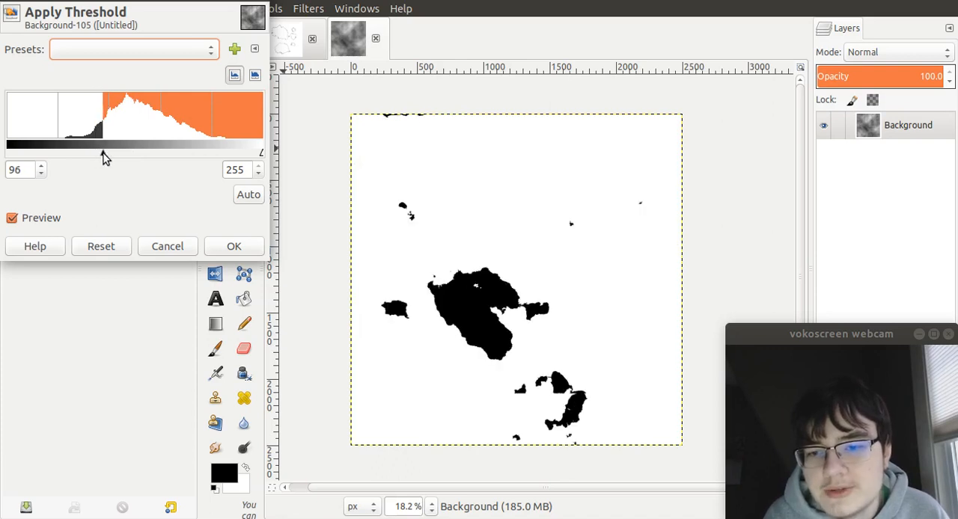
drag(105, 158, 127, 157)
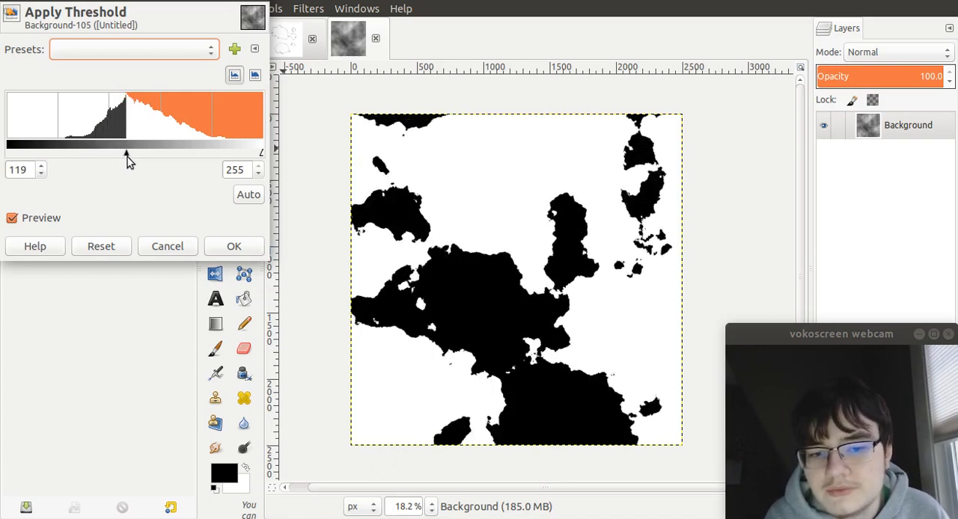
drag(126, 154, 138, 155)
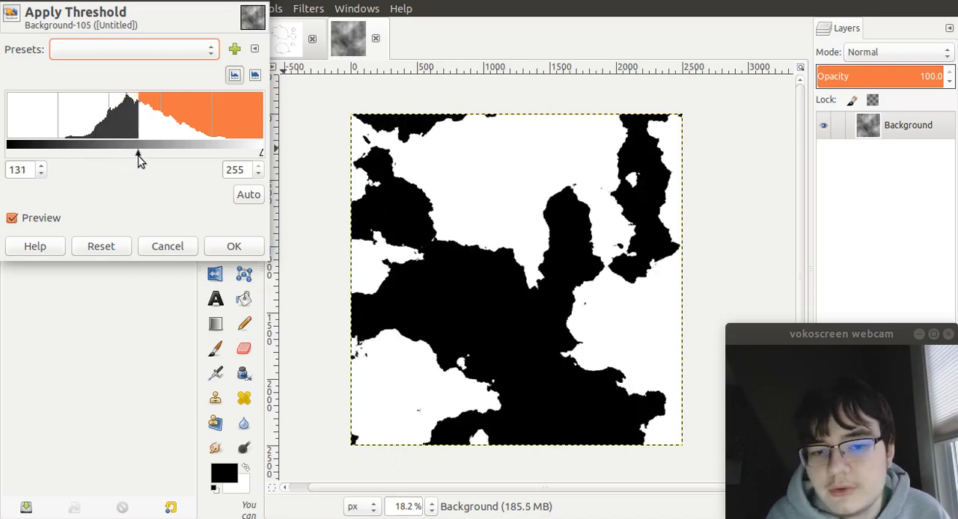
drag(139, 158, 158, 158)
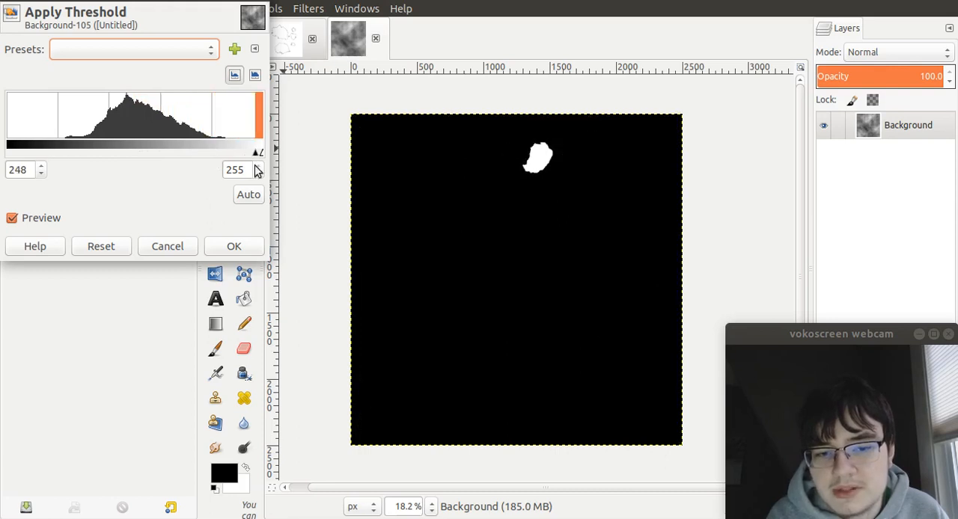
drag(258, 153, 157, 153)
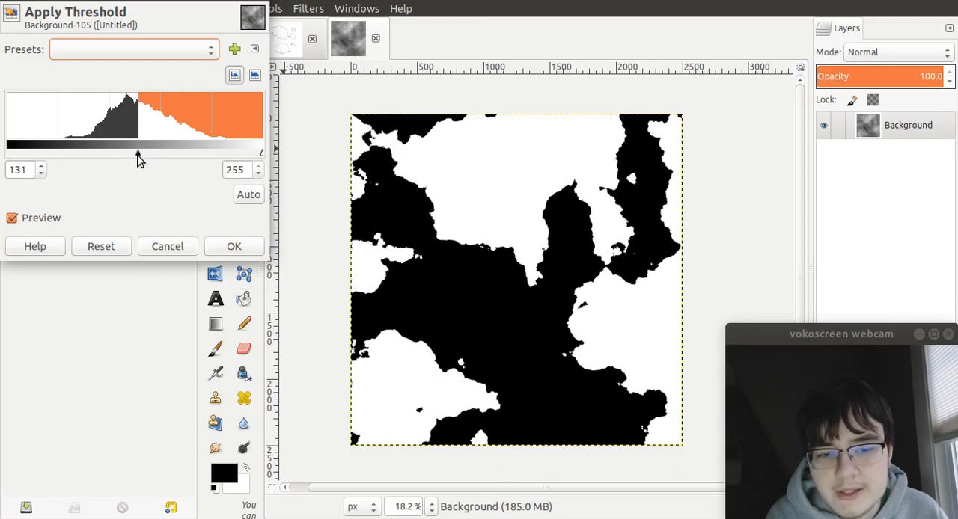
click(41, 165)
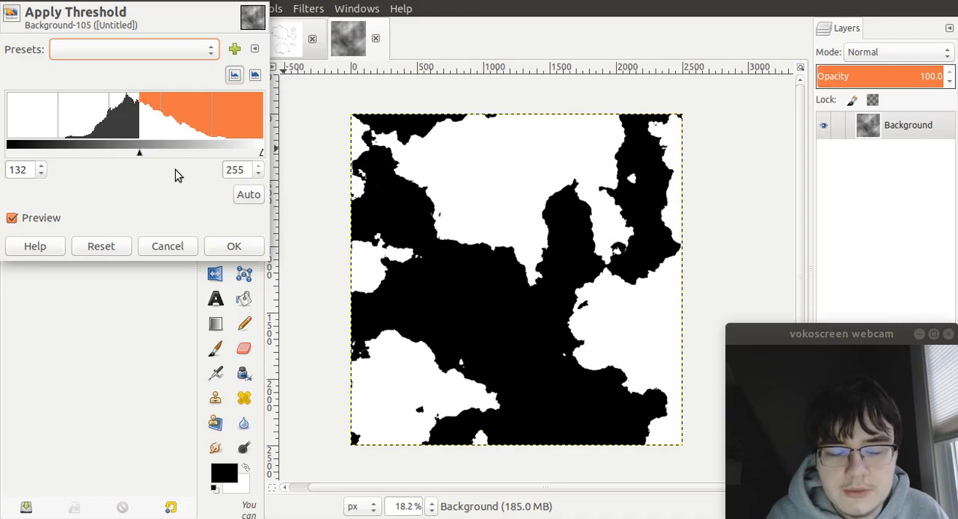
mouse_move(225, 253)
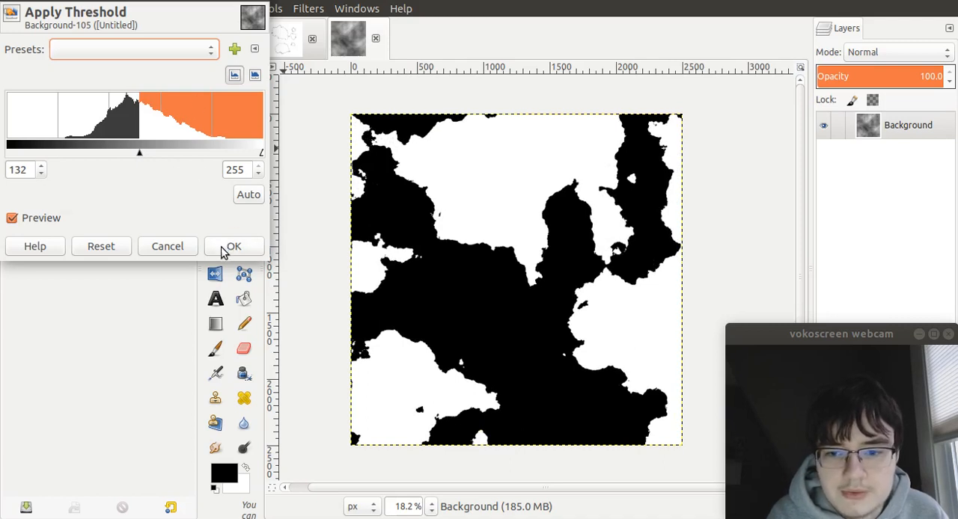
Apply the 132 threshold, making the noise layer a permanent black-and-white landmass map
click(234, 246)
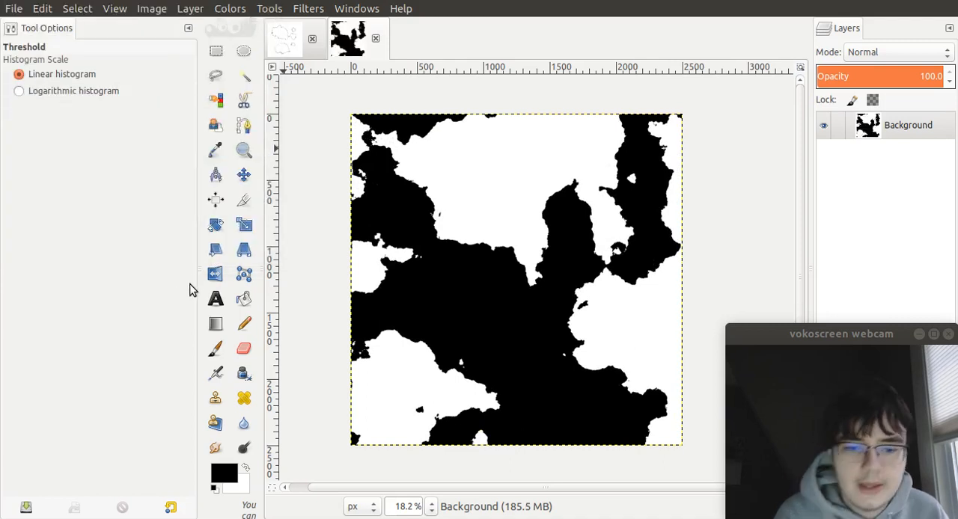
mouse_move(174, 294)
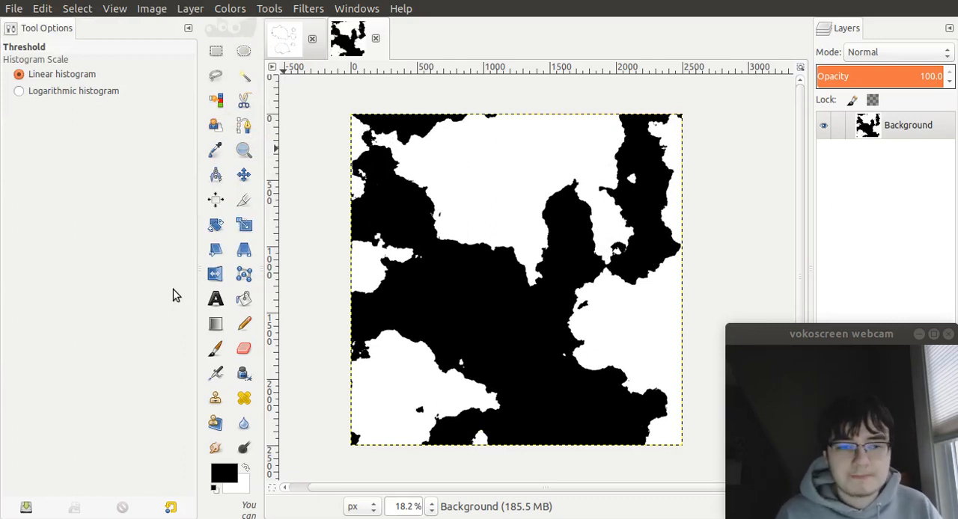
mouse_move(170, 288)
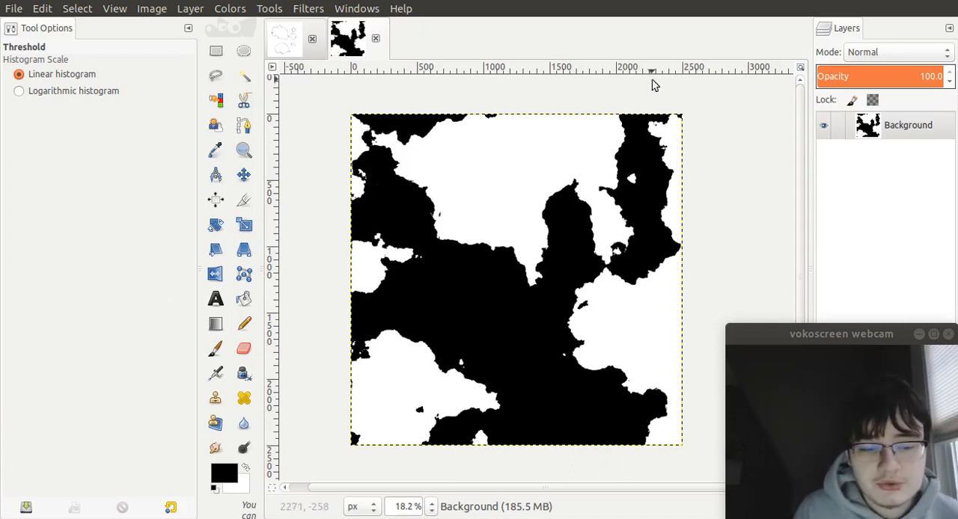
mouse_move(722, 105)
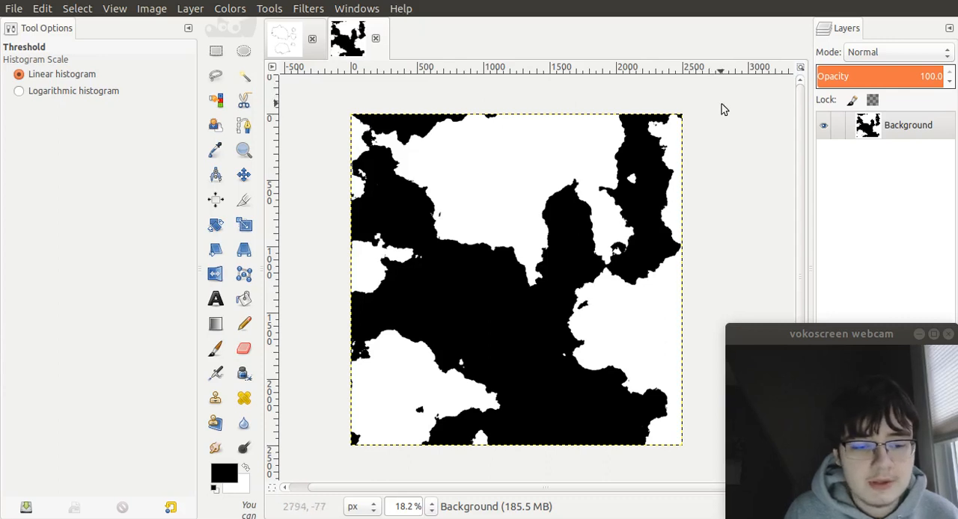
mouse_move(775, 83)
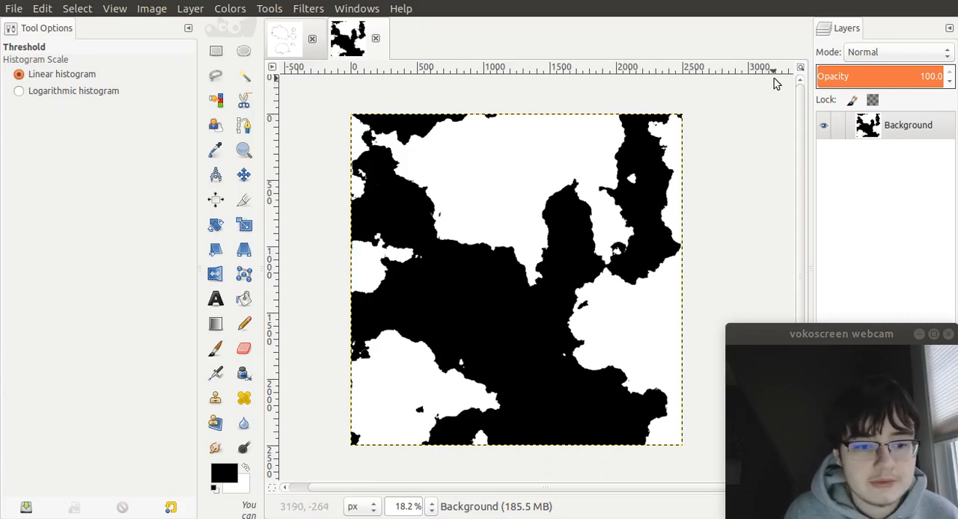